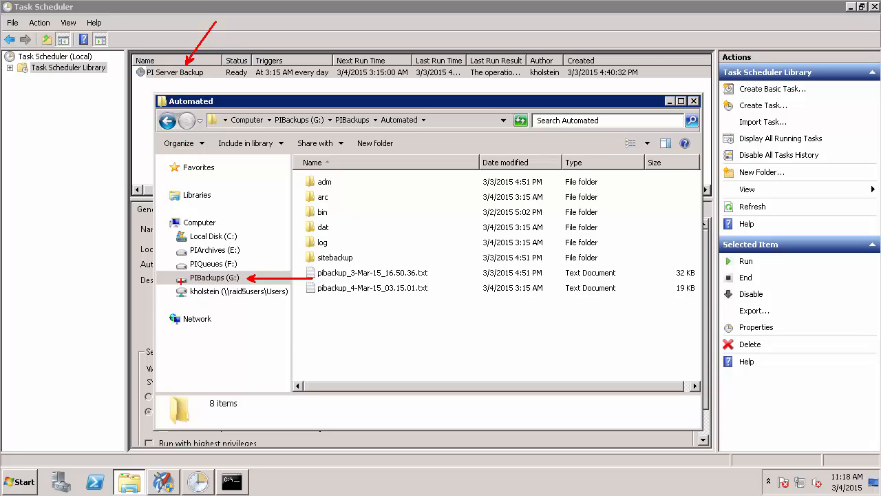
# Step: Browse into the 2015-02-25 and 2015-02-26 backup folders in Explorer
pyautogui.click(215, 279)
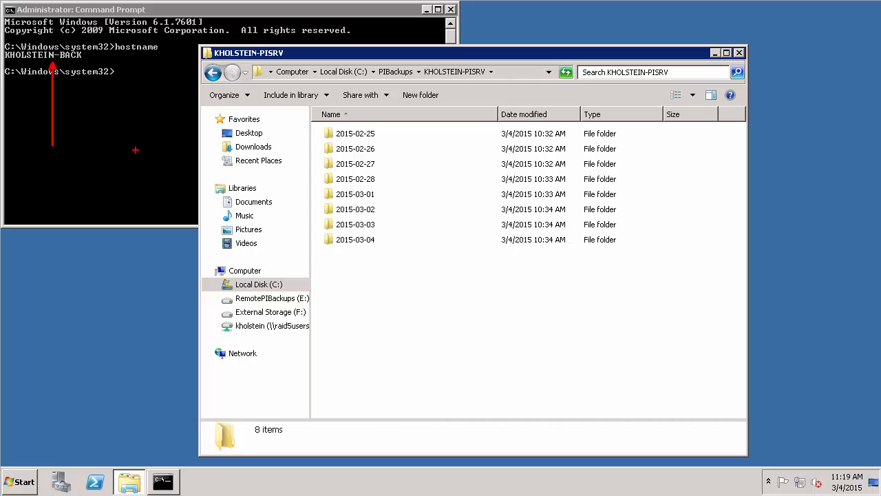
pyautogui.moveTo(149, 148)
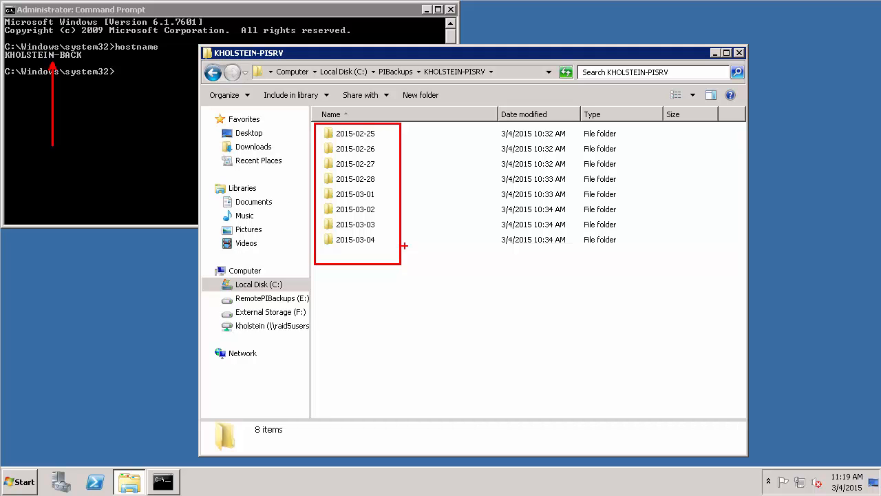
pyautogui.moveTo(421, 182)
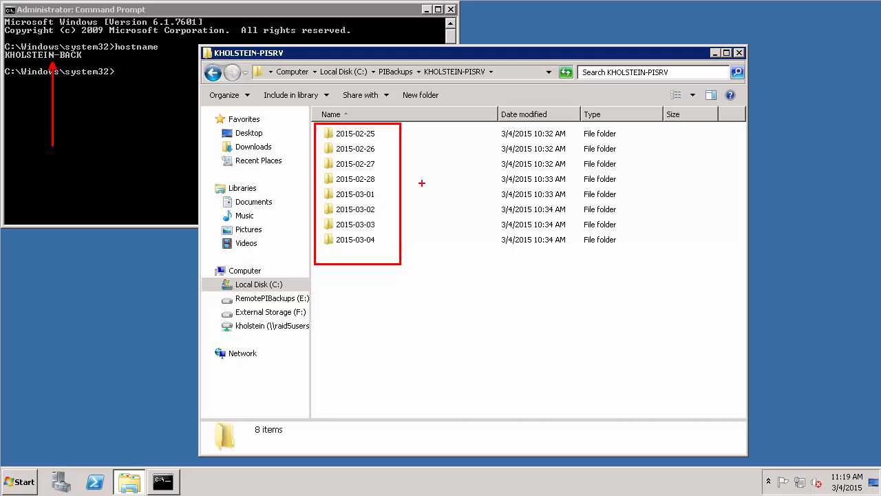
pyautogui.moveTo(419, 204)
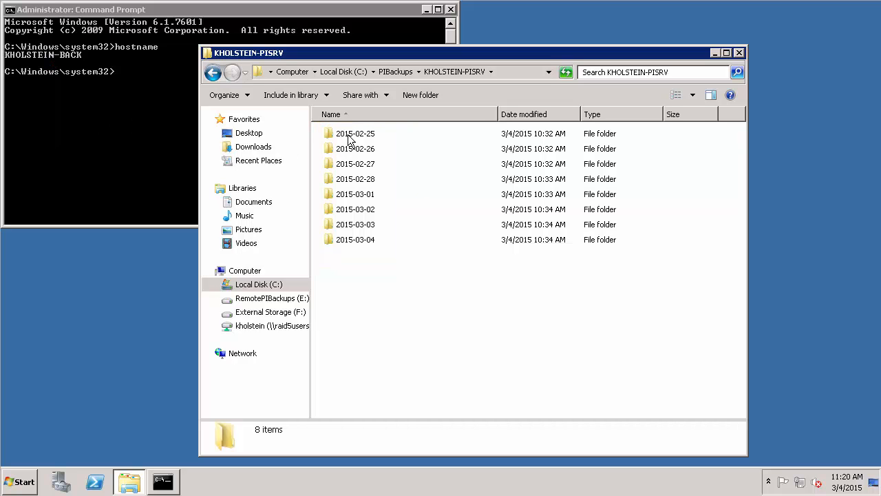
pyautogui.doubleClick(355, 133)
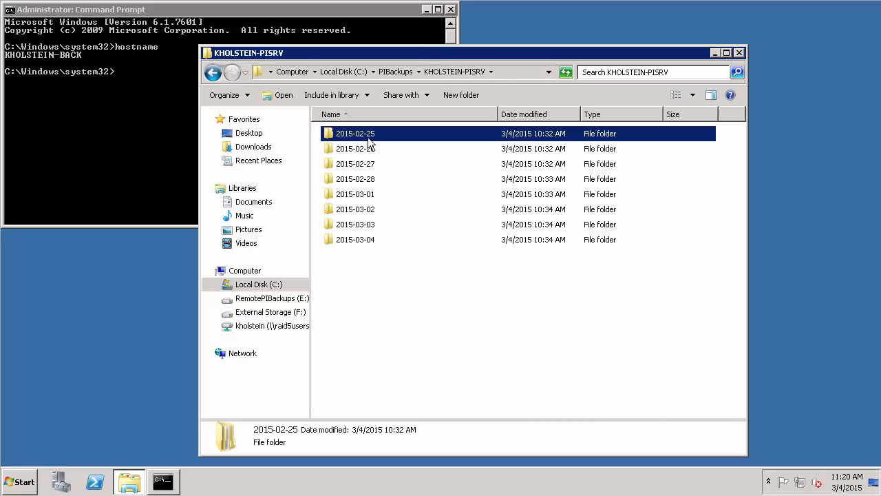
pyautogui.doubleClick(356, 149)
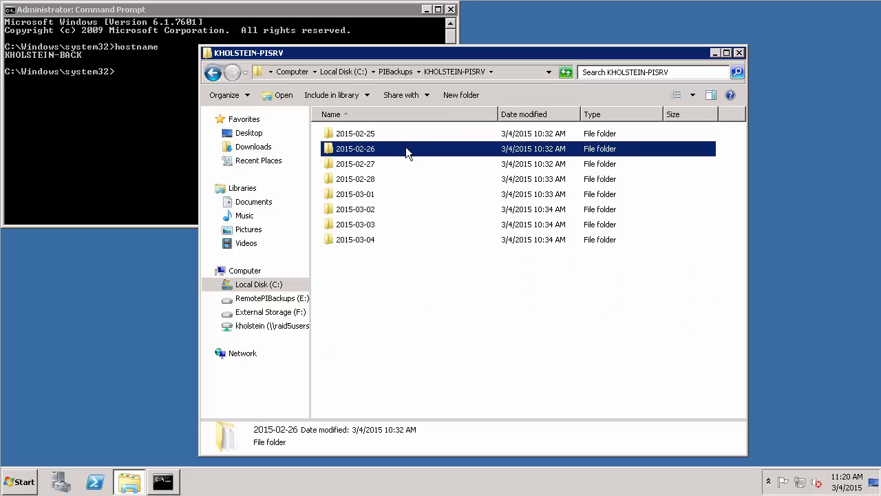
pyautogui.moveTo(355, 149)
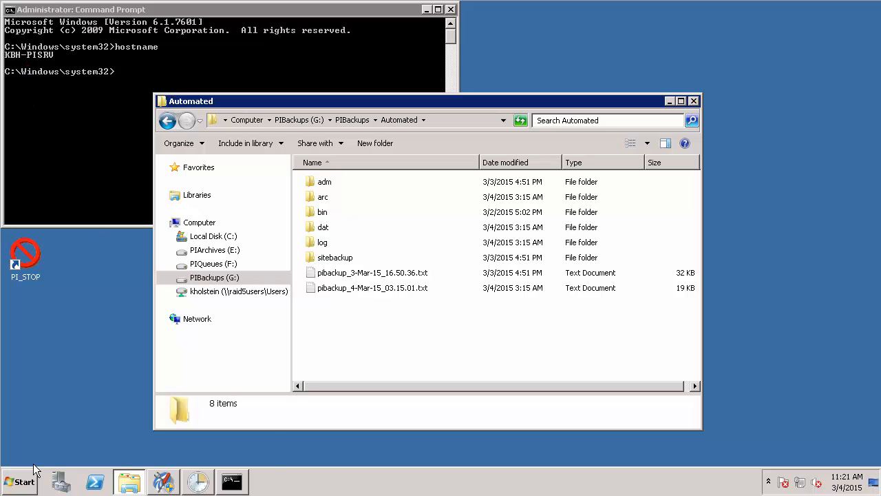
# Step: Launch Notepad and start opening a file from the %piserver% directory
pyautogui.click(19, 480)
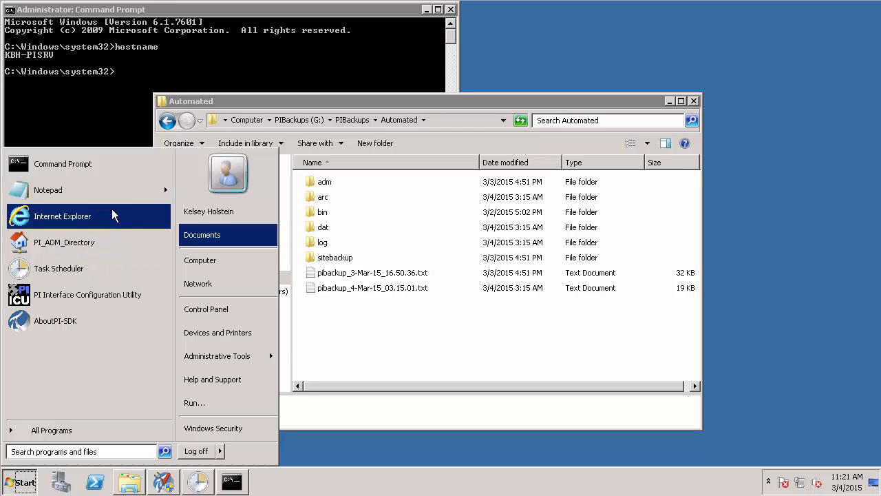
pyautogui.click(47, 190)
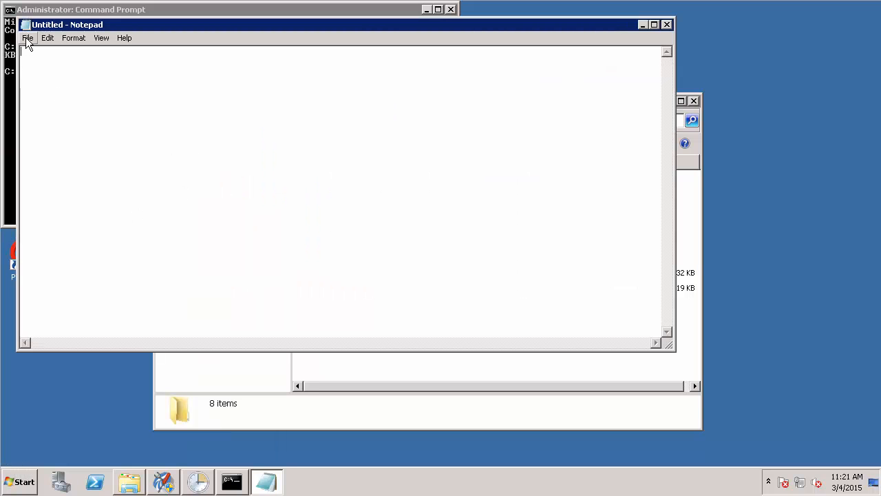
pyautogui.click(28, 39)
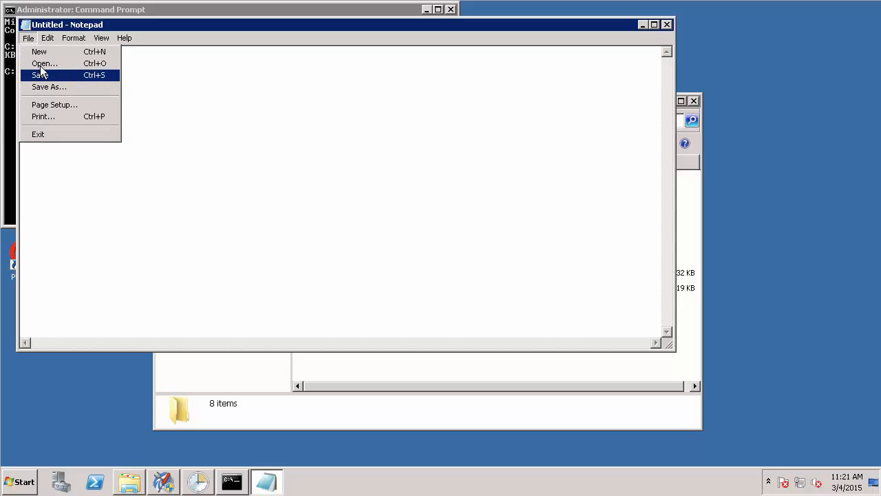
pyautogui.click(44, 63)
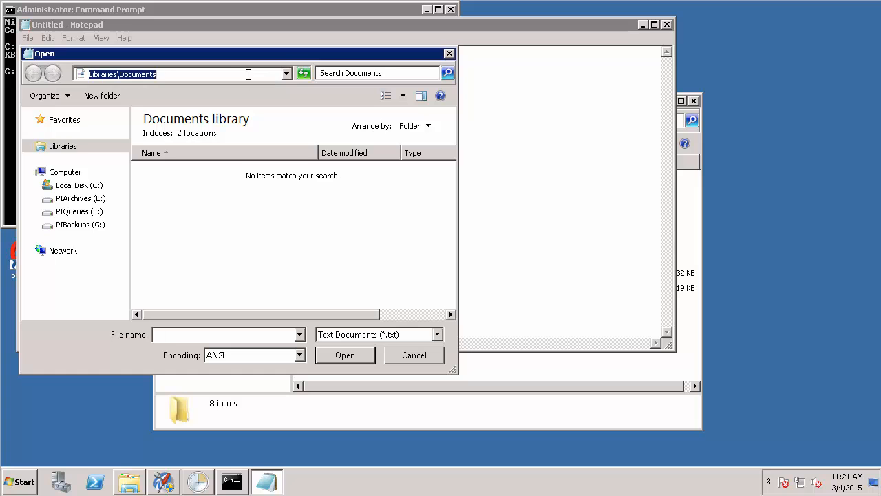
pyautogui.write('%piserver%')
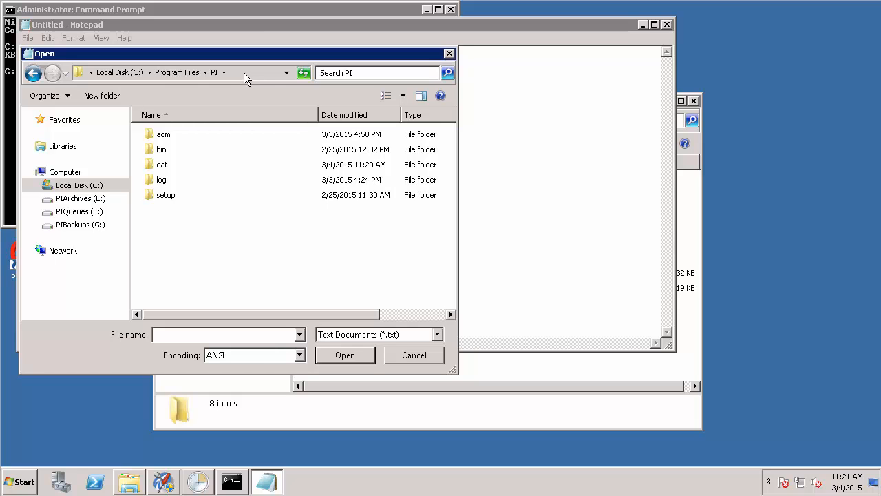
pyautogui.moveTo(163, 142)
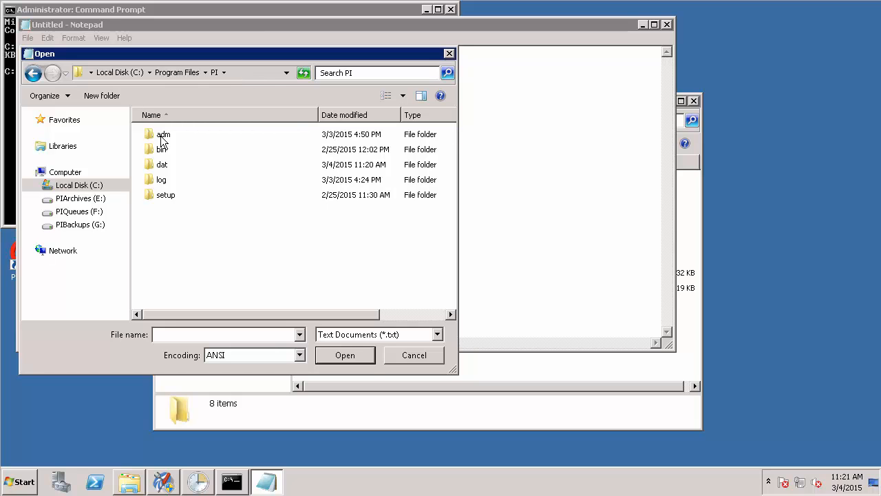
# Step: In the adm folder, list All Files and open pisitebackup.bat
pyautogui.doubleClick(163, 135)
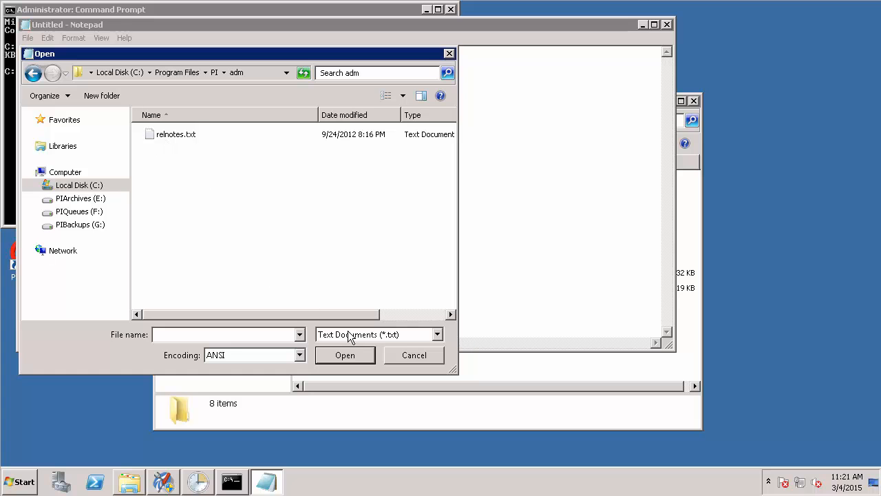
pyautogui.click(438, 334)
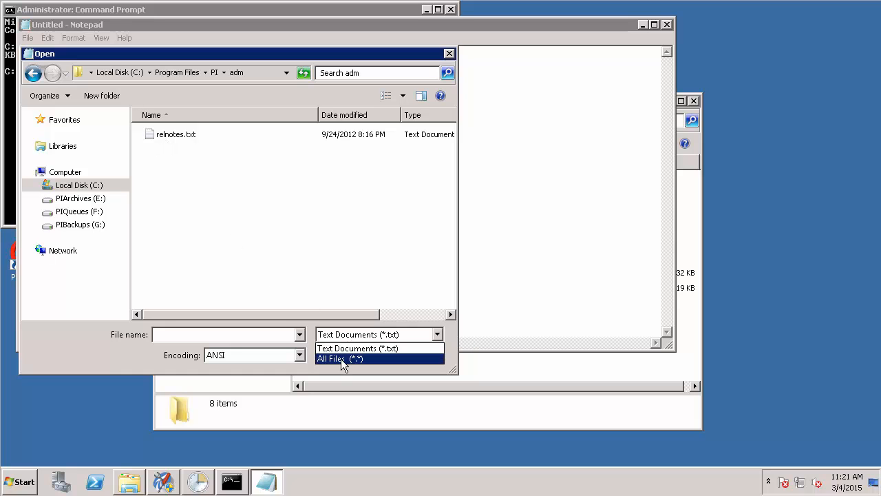
pyautogui.click(341, 359)
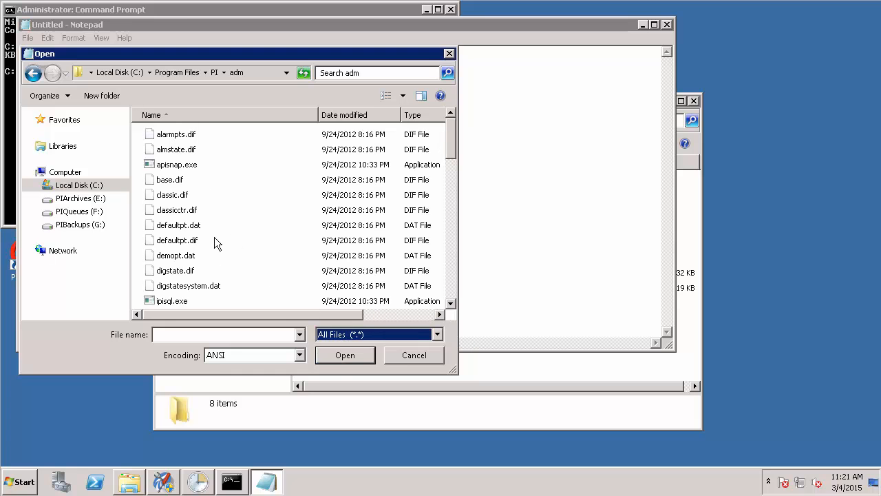
pyautogui.click(176, 240)
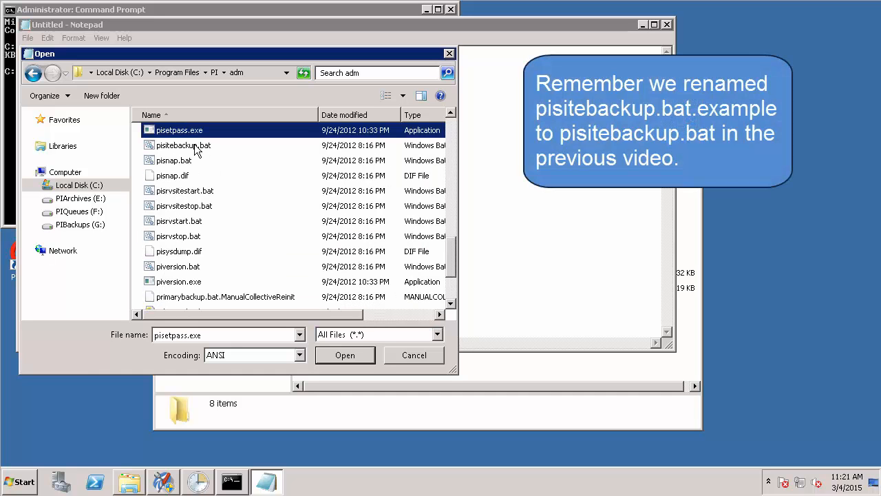
pyautogui.click(183, 146)
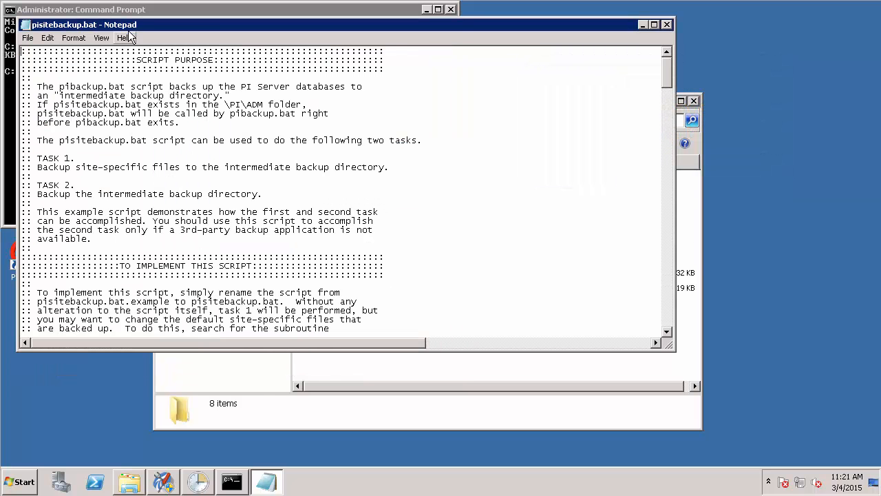
# Step: Maximize the script window and scroll into the implementation notes
pyautogui.click(653, 25)
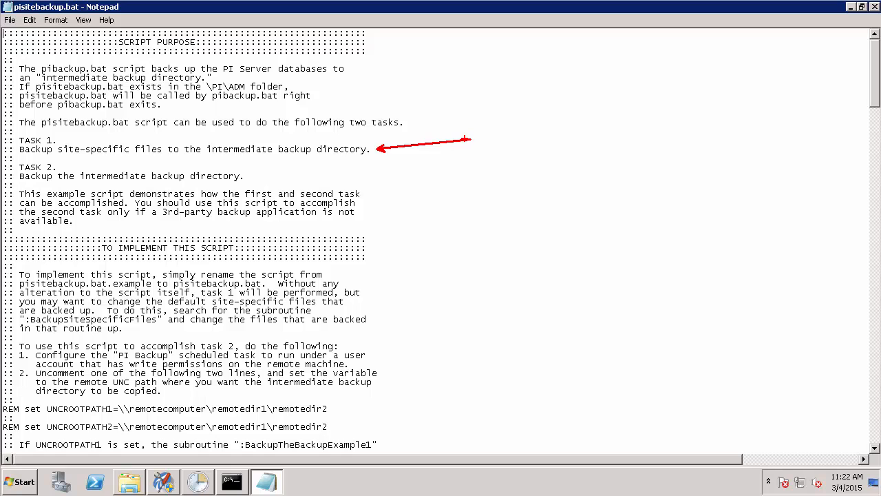
pyautogui.moveTo(222, 133)
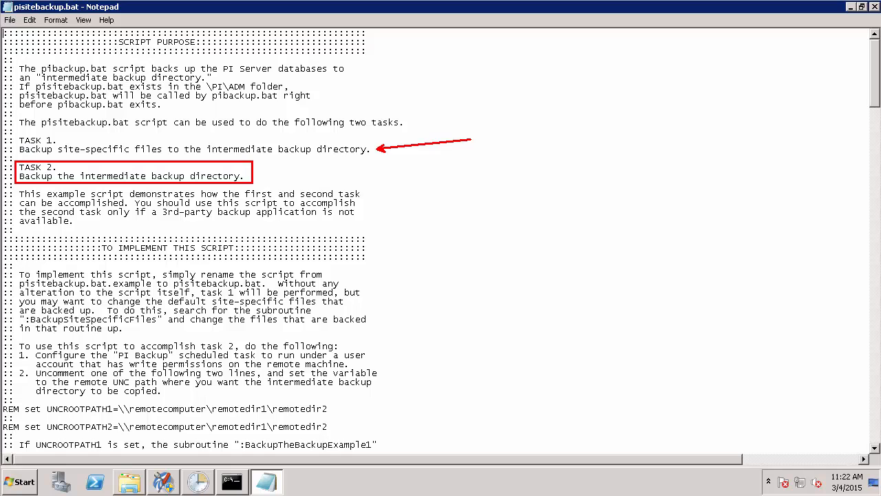
pyautogui.moveTo(253, 182)
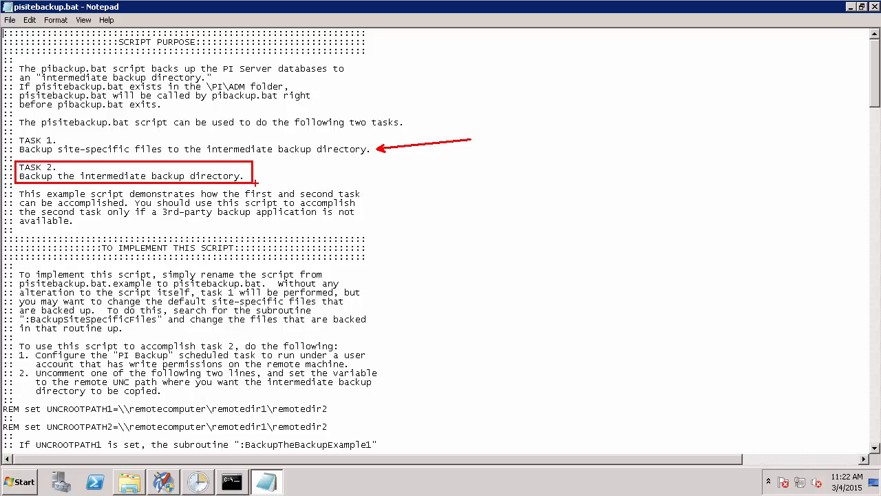
pyautogui.scroll(-3)
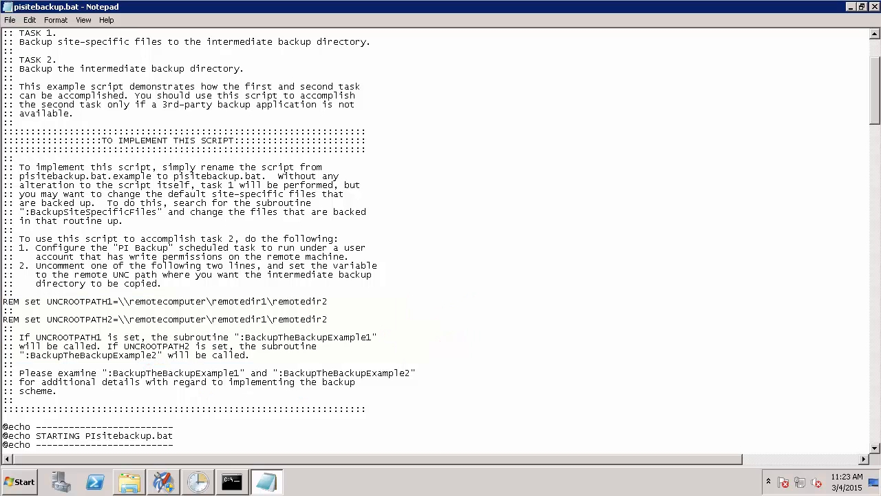
pyautogui.scroll(-3)
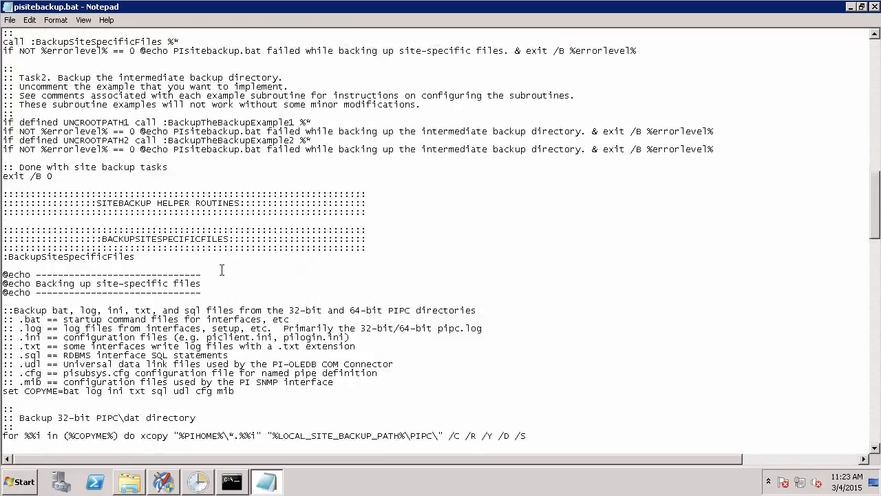
pyautogui.scroll(-3)
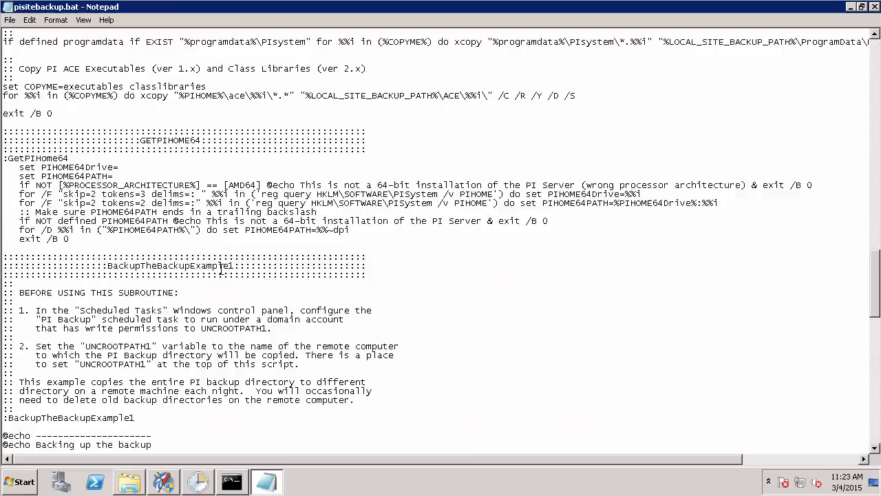
pyautogui.scroll(-3)
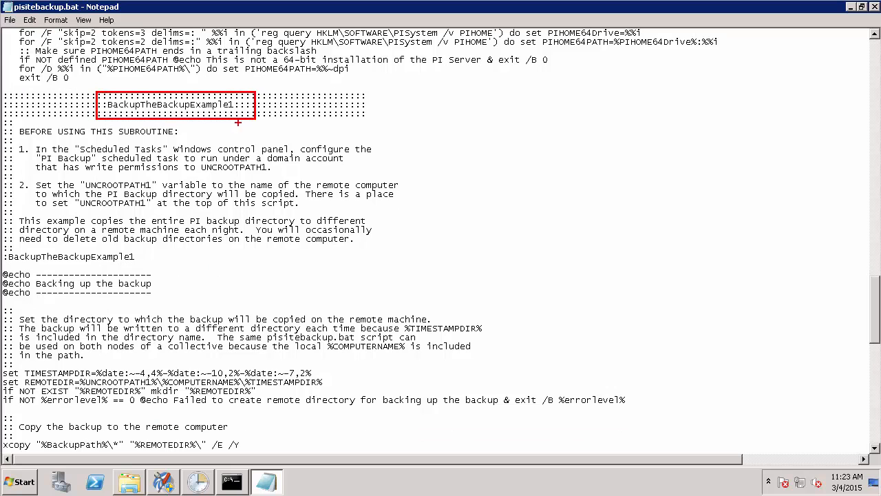
pyautogui.moveTo(13, 212)
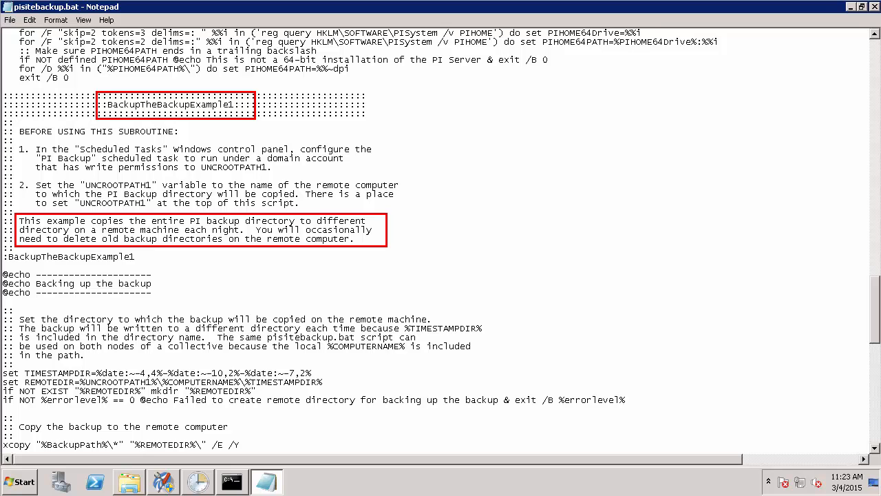
pyautogui.moveTo(402, 347)
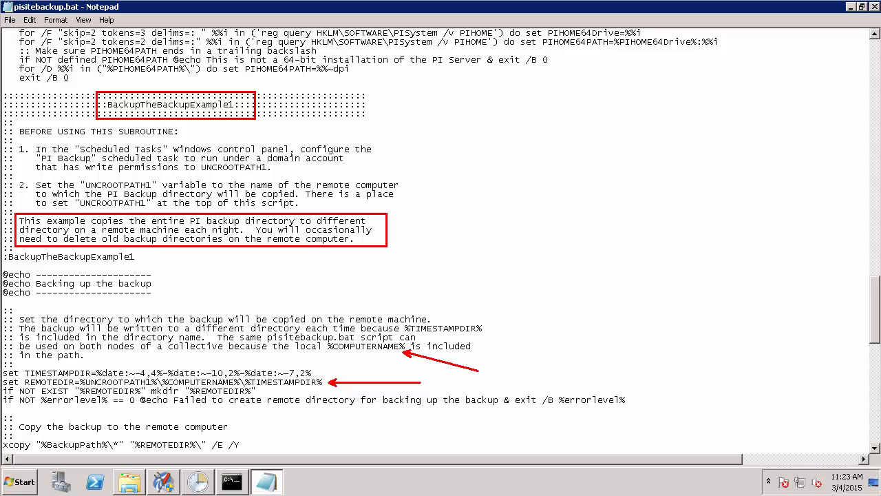
pyautogui.scroll(-3)
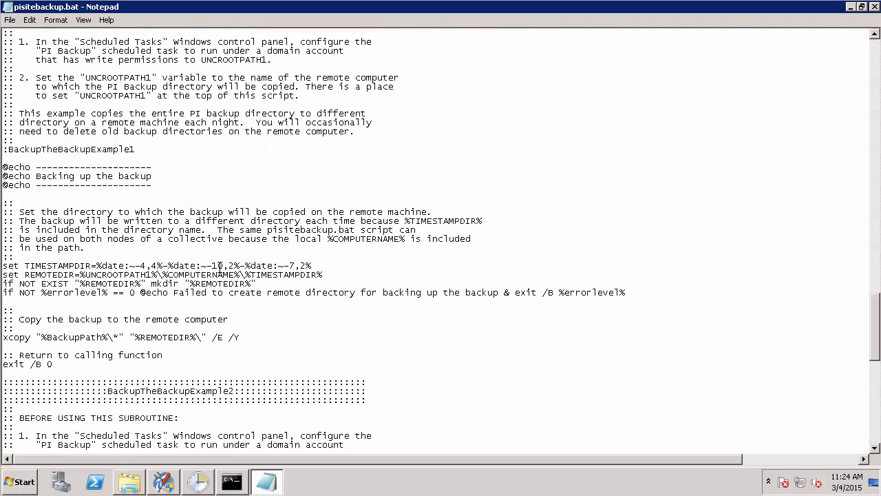
pyautogui.scroll(-3)
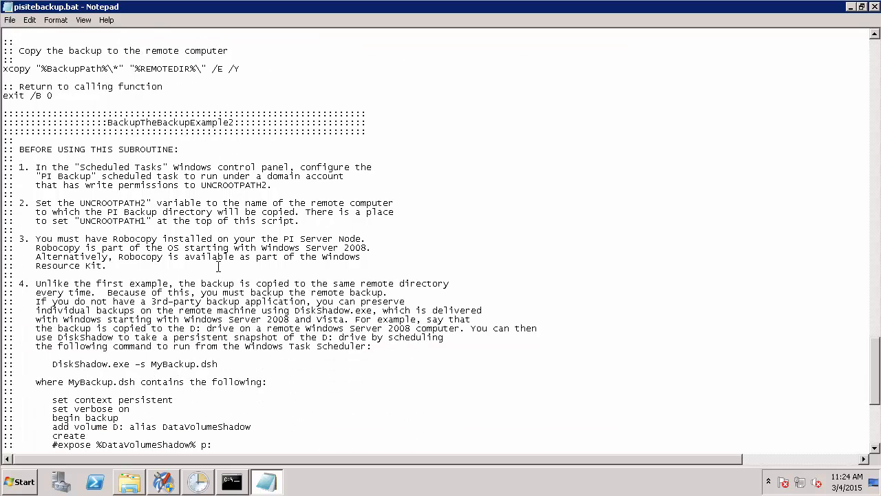
pyautogui.scroll(-3)
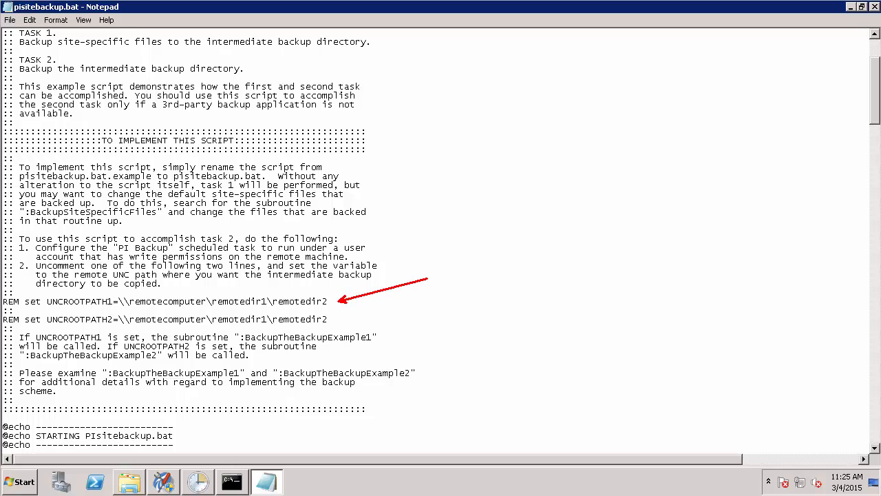
pyautogui.moveTo(423, 269)
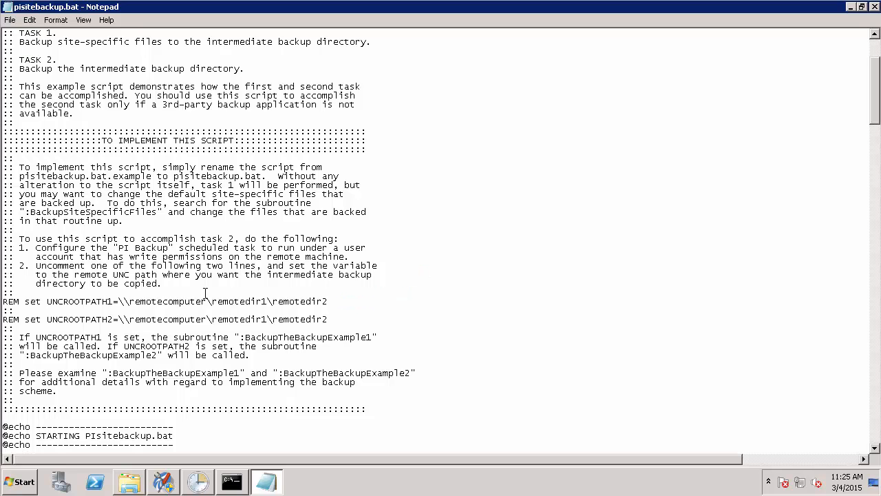
# Step: Launch Task Scheduler and select the PI Server Backup task in the Library
pyautogui.click(19, 480)
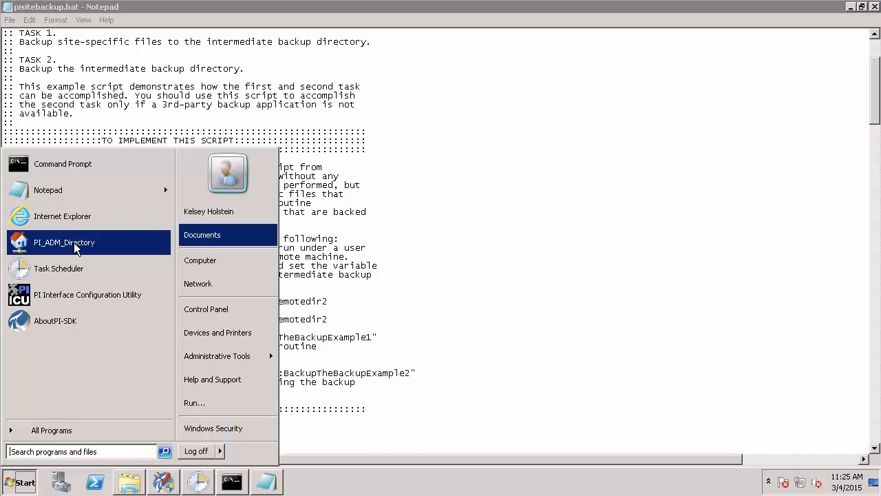
pyautogui.write('tas')
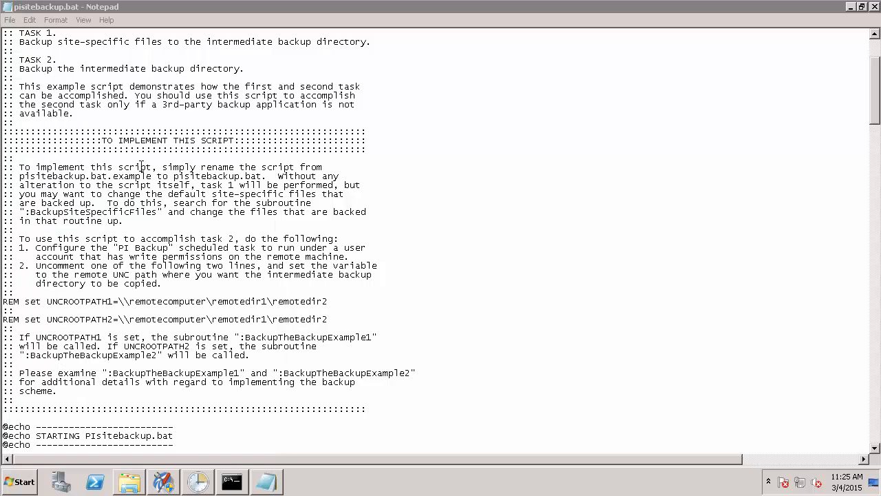
pyautogui.moveTo(150, 161)
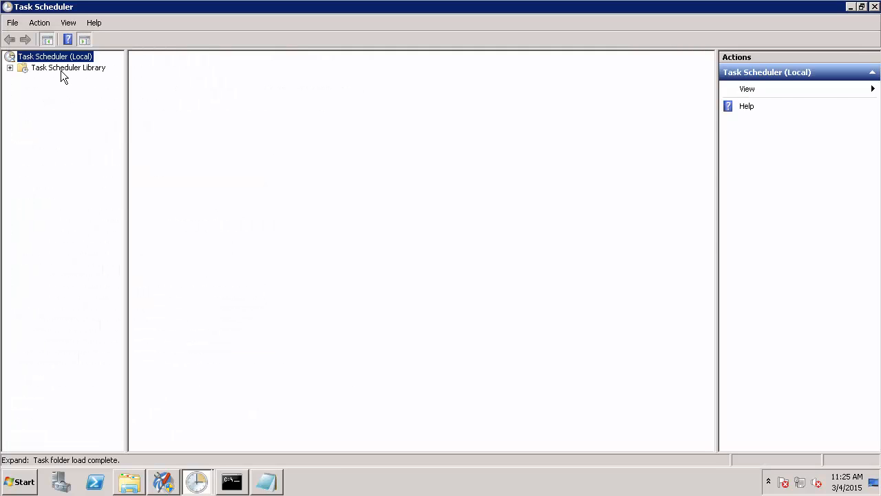
pyautogui.click(68, 67)
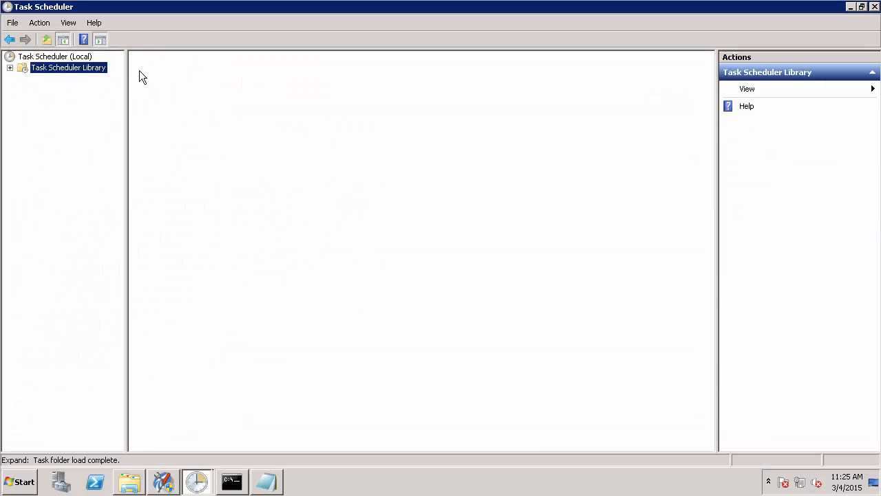
pyautogui.click(68, 66)
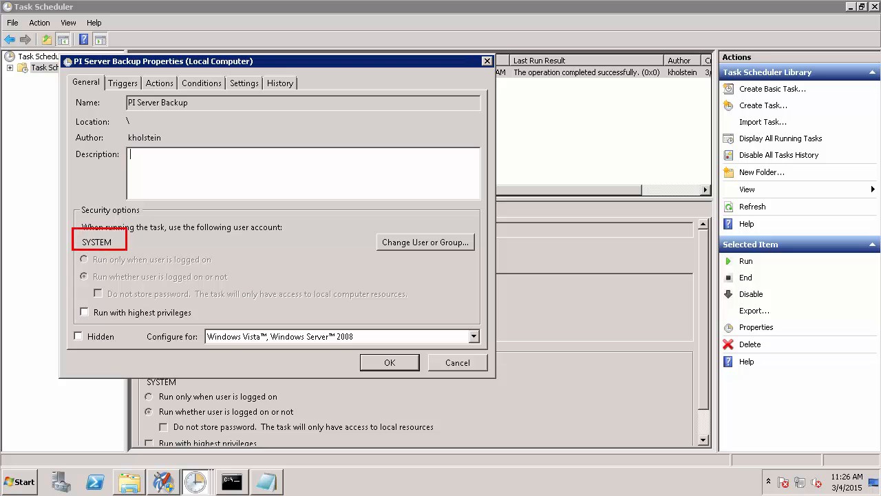
pyautogui.moveTo(214, 252)
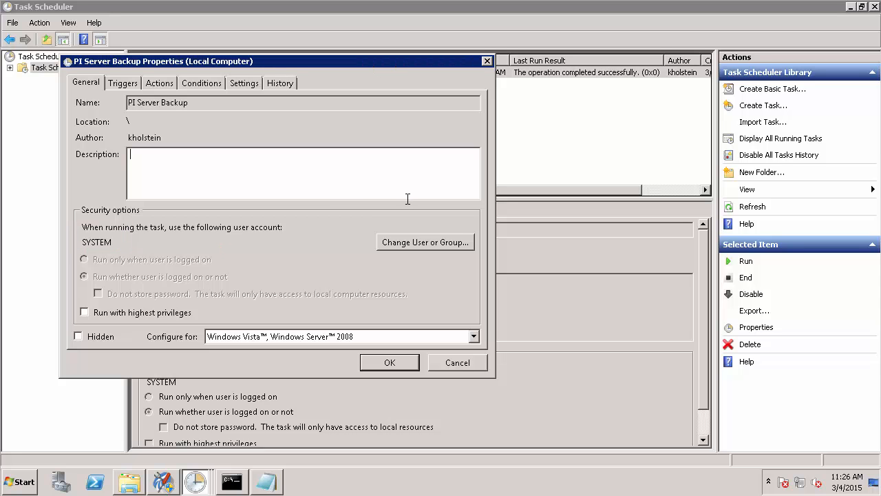
# Step: Run the task as domain account 'khols' with highest privileges and confirm its password
pyautogui.click(424, 243)
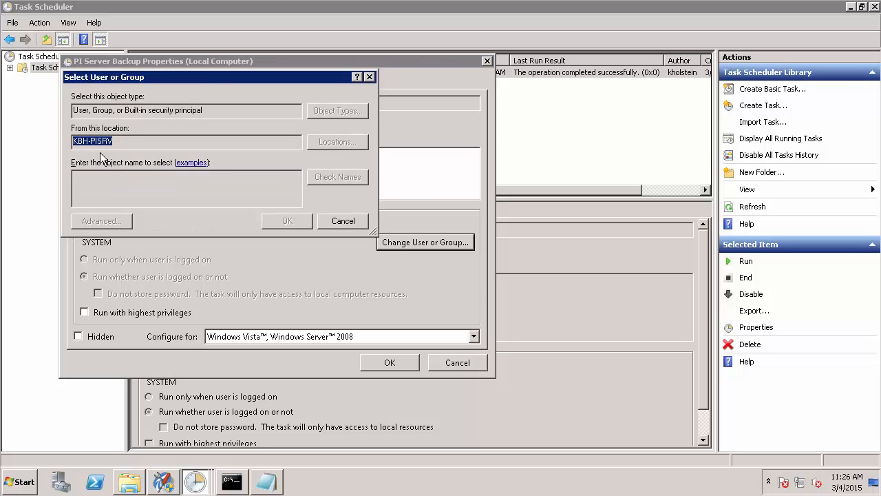
pyautogui.click(336, 140)
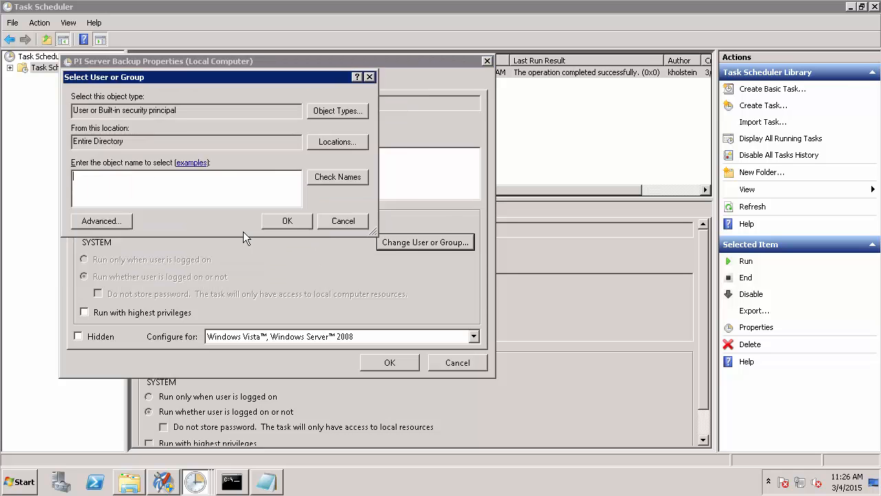
pyautogui.write('khols')
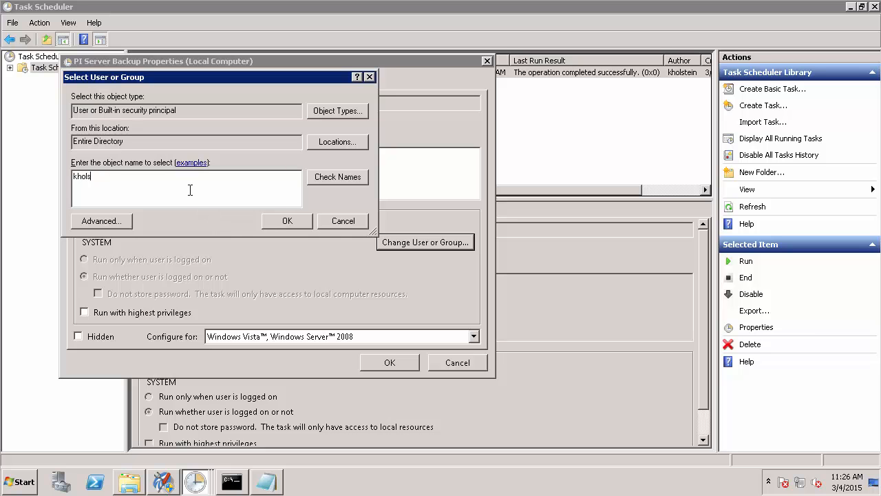
pyautogui.click(287, 220)
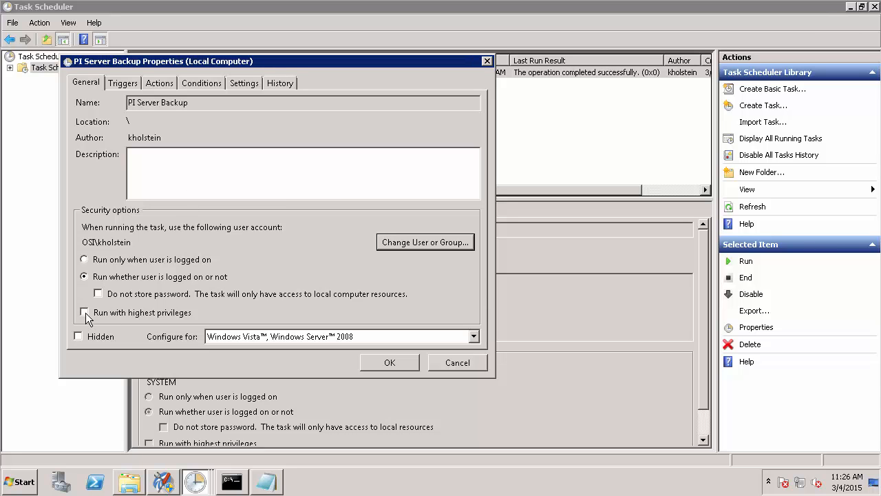
pyautogui.click(83, 311)
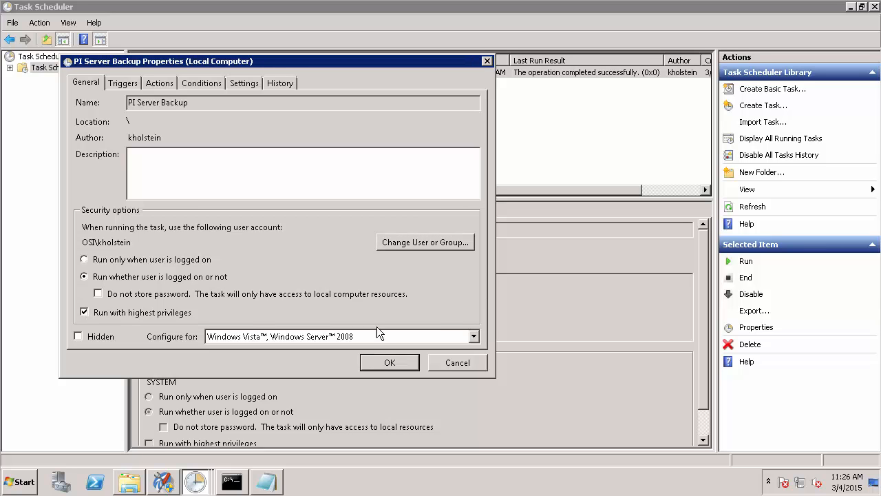
pyautogui.moveTo(388, 328)
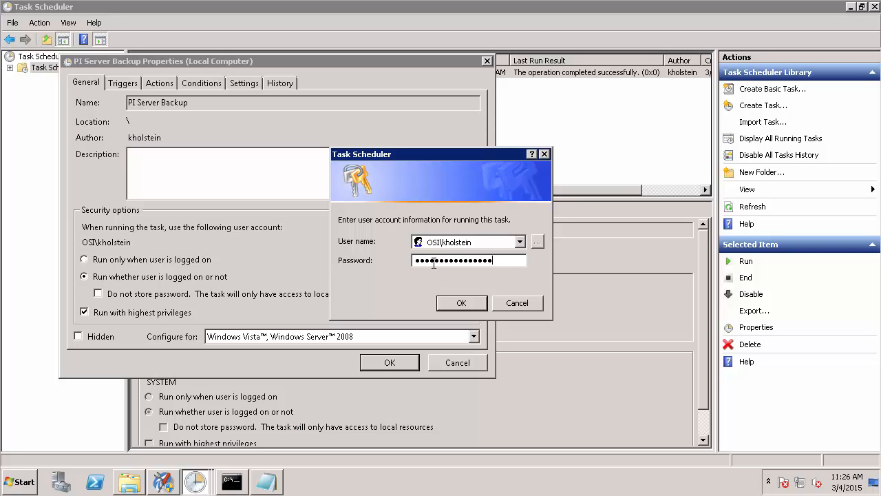
pyautogui.click(462, 303)
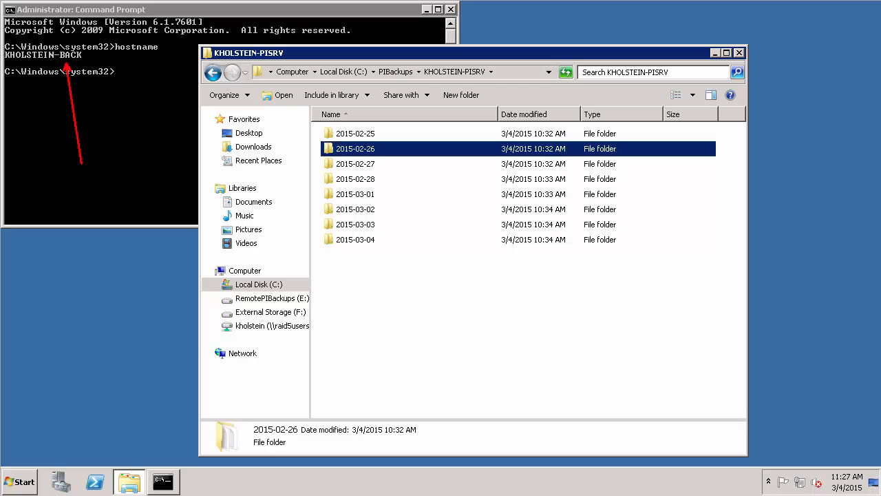
pyautogui.moveTo(356, 231)
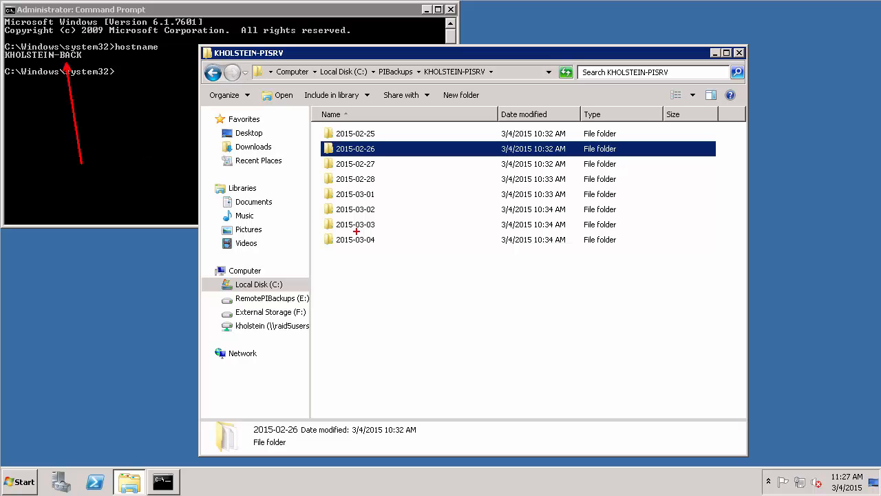
# Step: On the RemotePIBackups drive, confirm PIBackups Security grants the domain user Full control
pyautogui.click(271, 297)
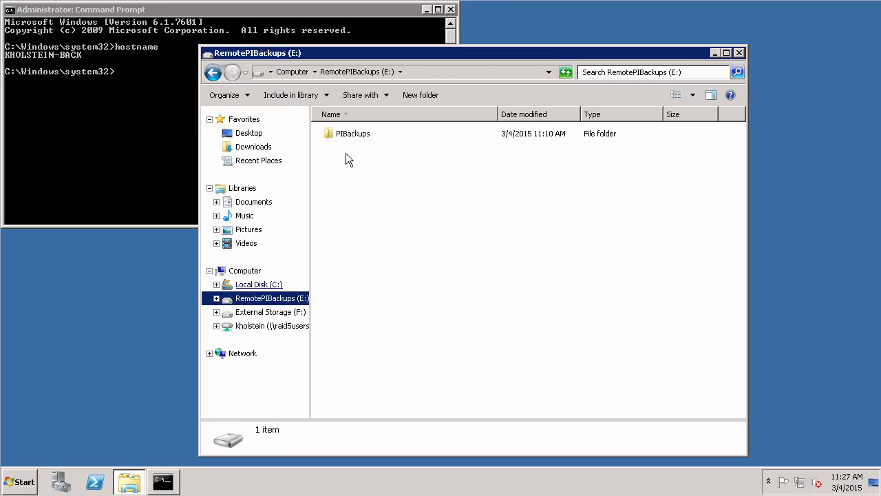
pyautogui.doubleClick(352, 132)
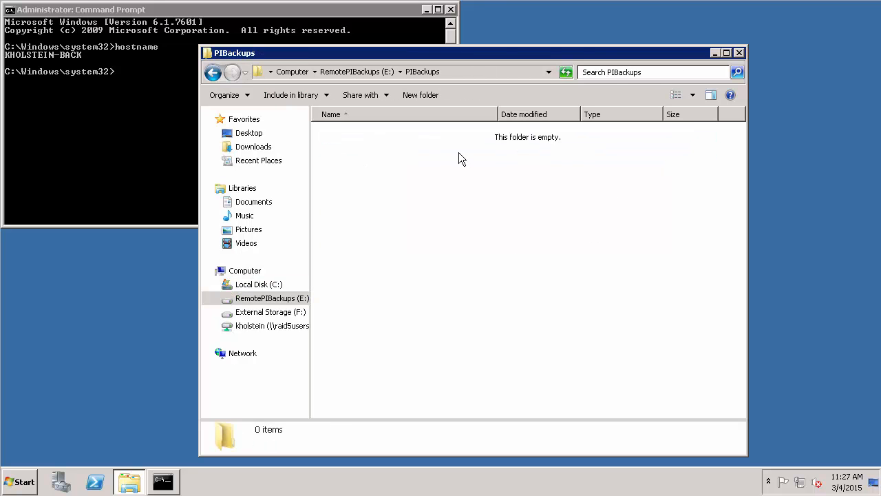
pyautogui.moveTo(366, 85)
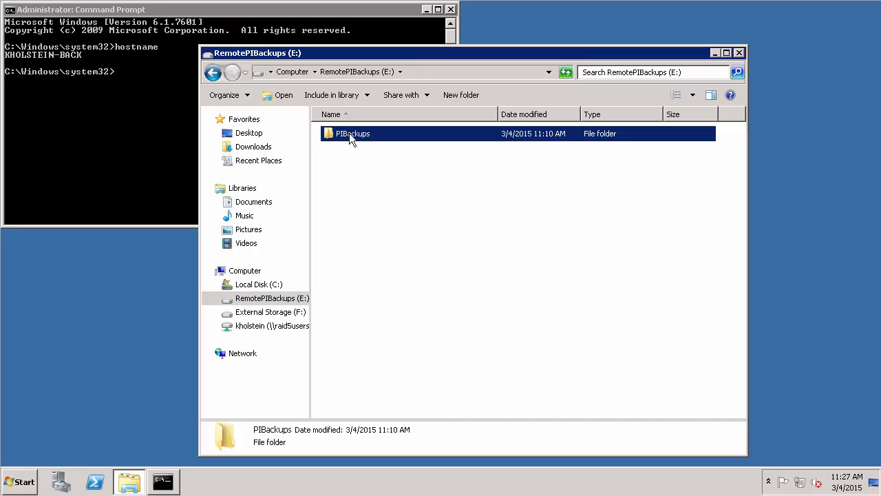
pyautogui.rightClick(353, 134)
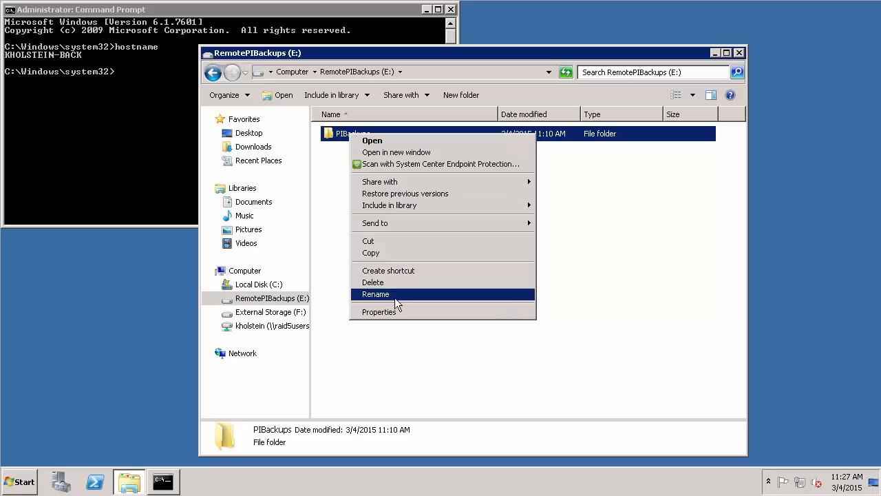
pyautogui.moveTo(388, 317)
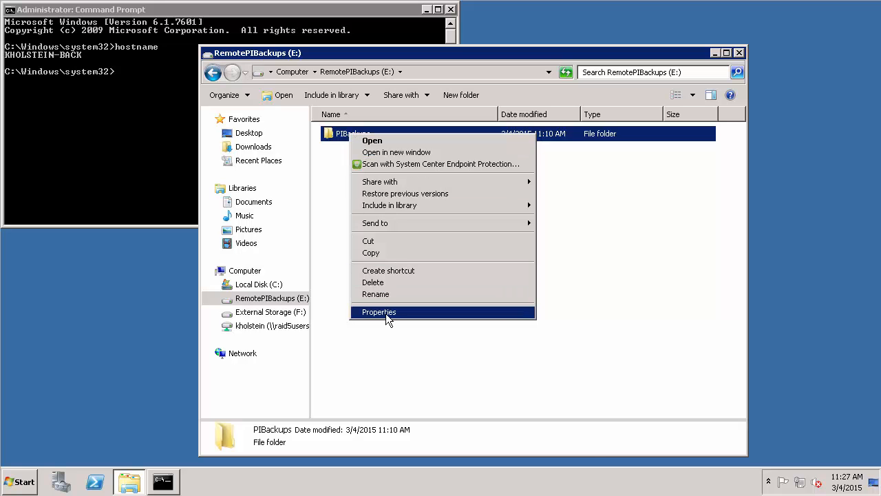
pyautogui.click(379, 312)
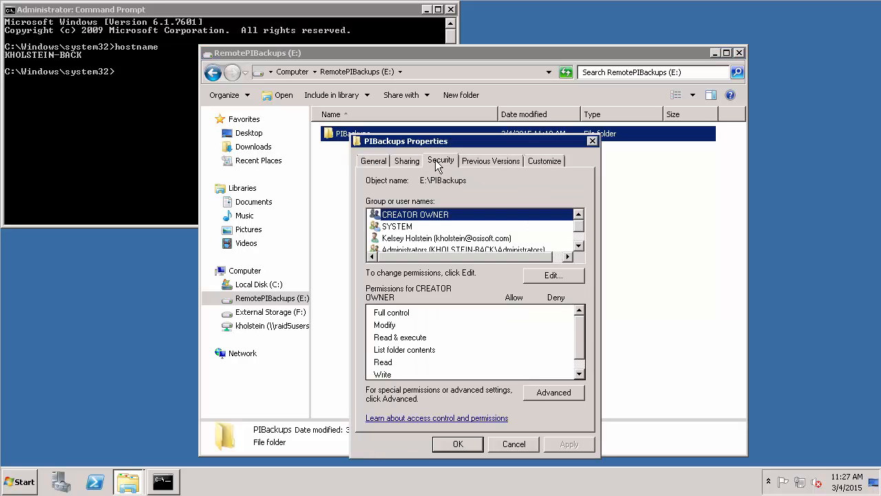
pyautogui.click(446, 237)
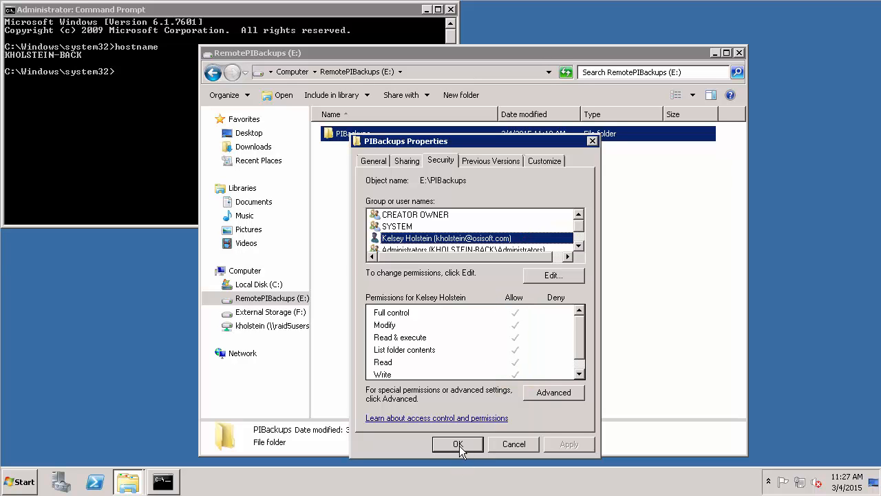
pyautogui.click(457, 443)
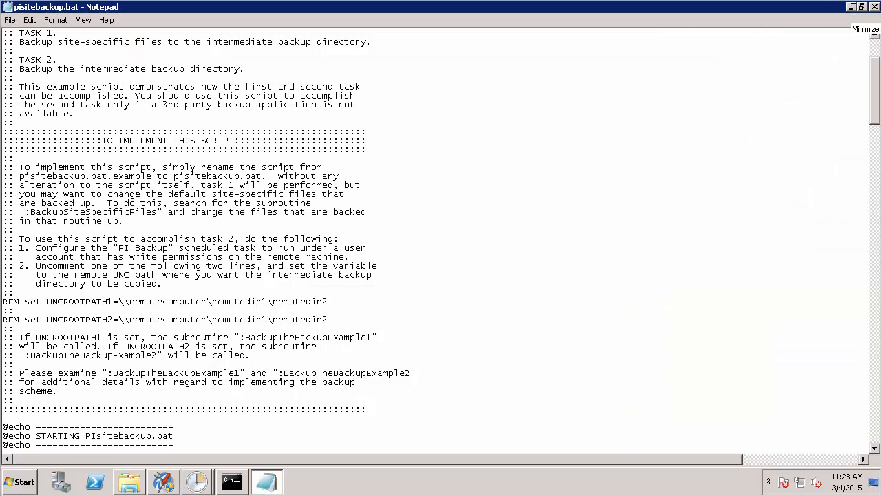
pyautogui.moveTo(722, 66)
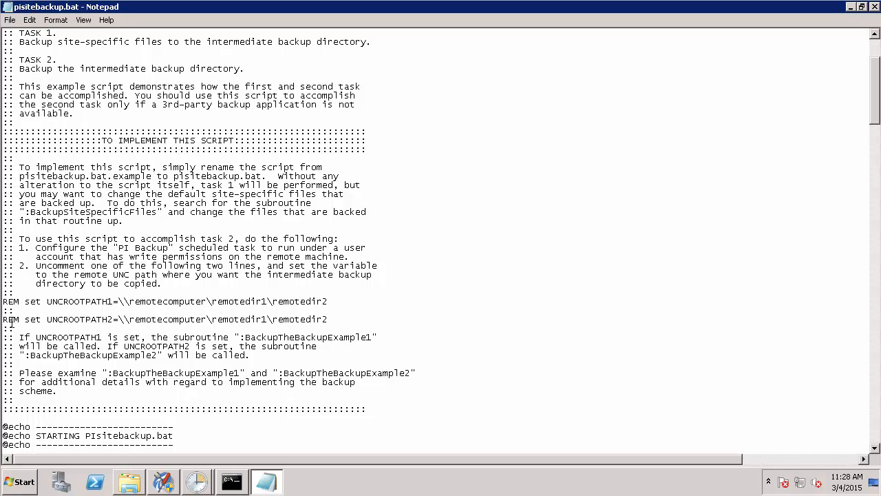
# Step: Uncomment UNCROOTPATH1 and set it to \\kholstein-back\E$\PIBackups
pyautogui.doubleClick(11, 302)
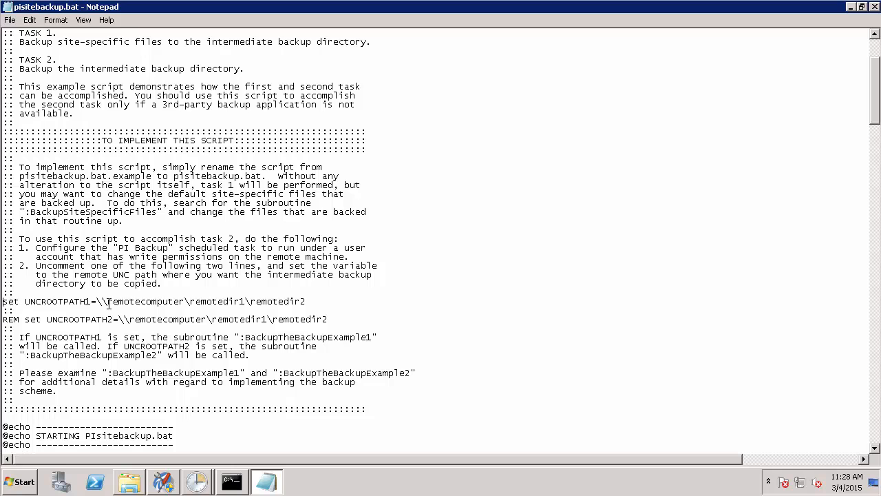
pyautogui.moveTo(107, 301); pyautogui.dragTo(306, 300)
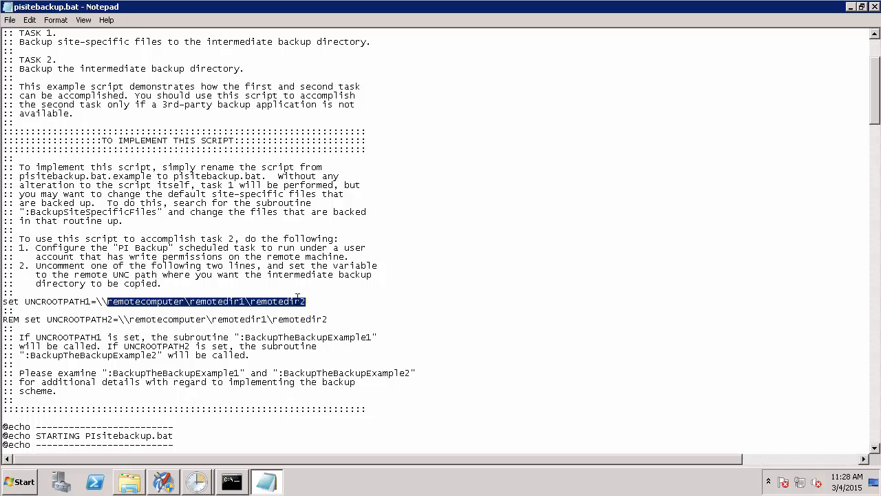
pyautogui.write('kho')
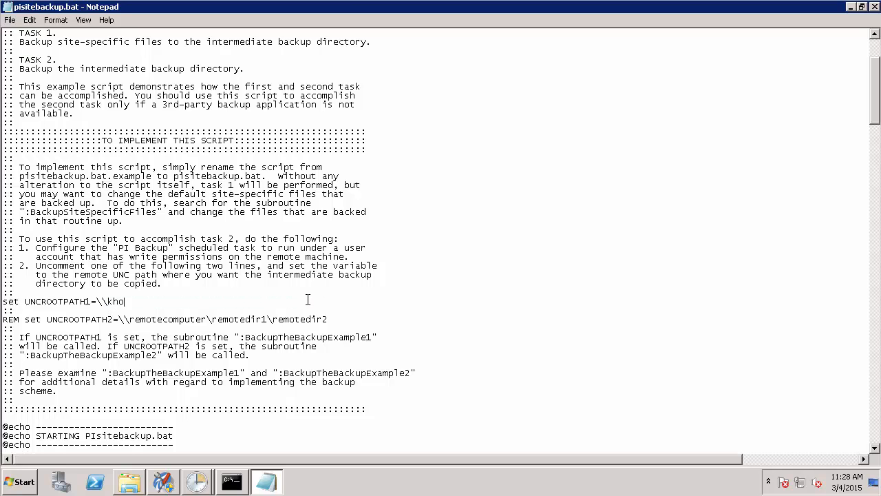
pyautogui.write('lstein-back')
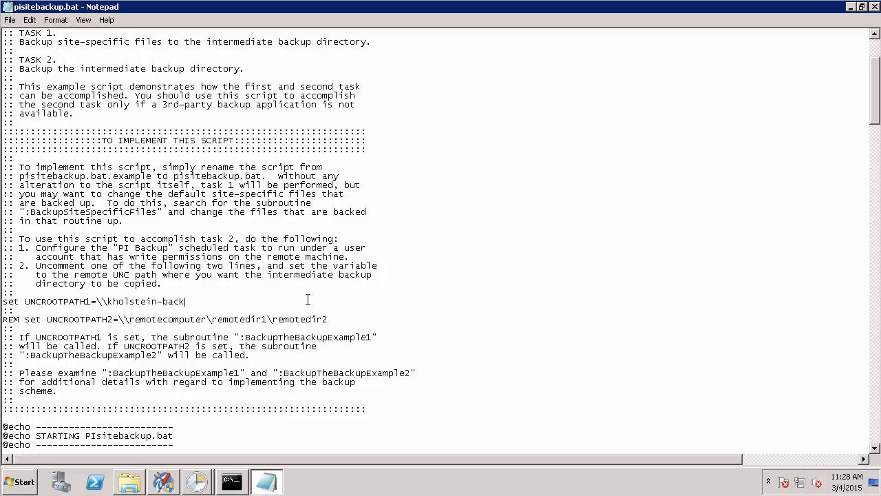
pyautogui.write('\\')
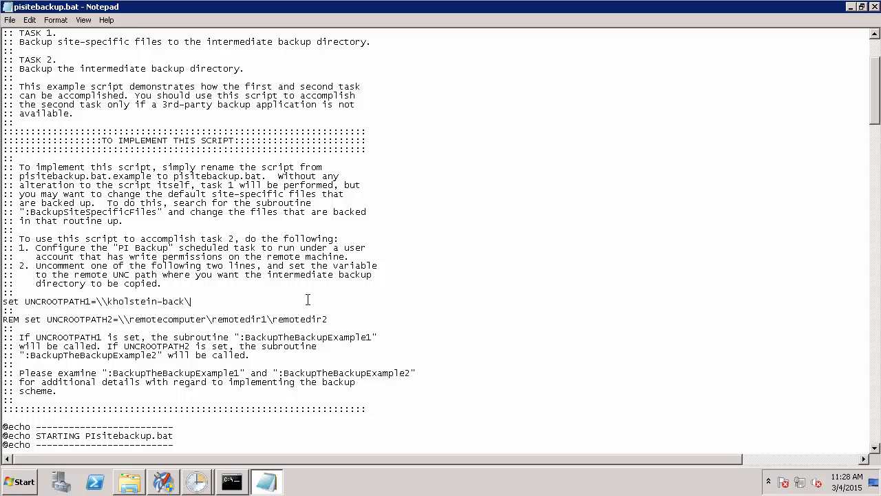
pyautogui.write('E')
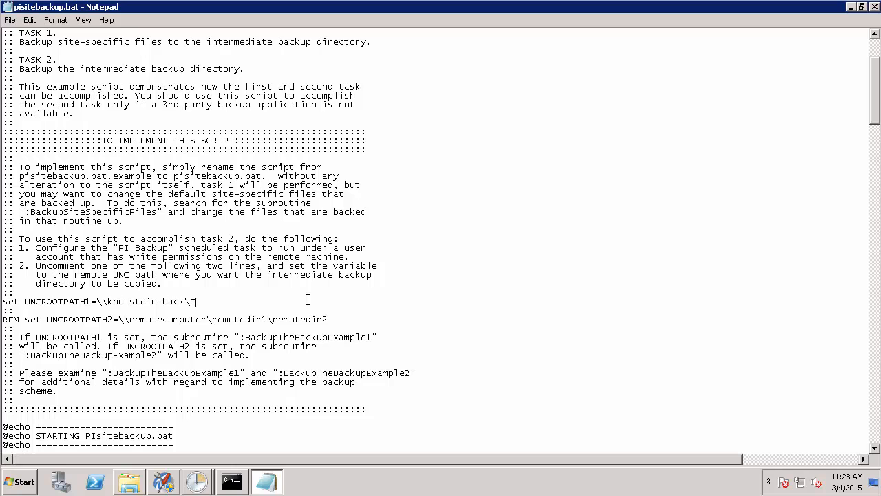
pyautogui.write('$\\')
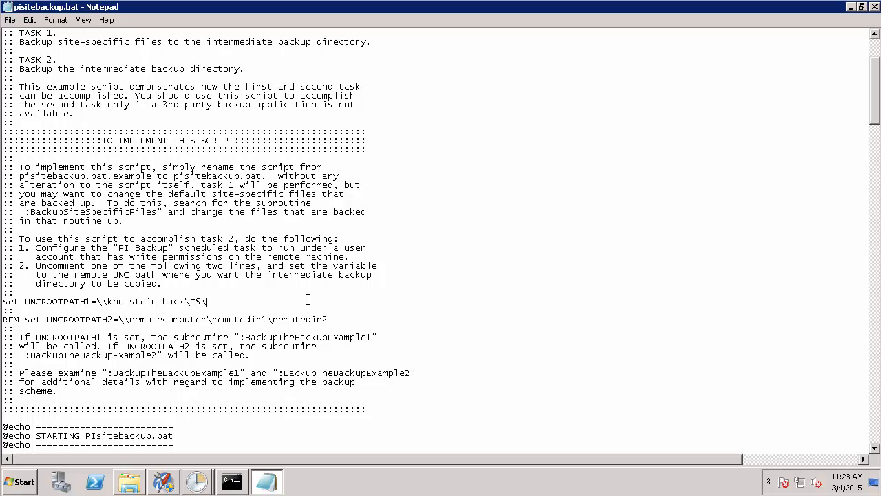
pyautogui.write('PIBackups')
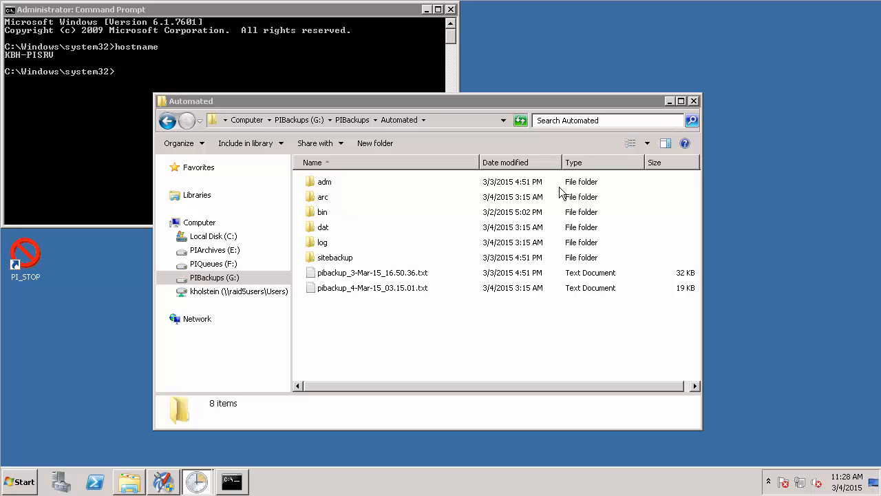
pyautogui.moveTo(383, 214)
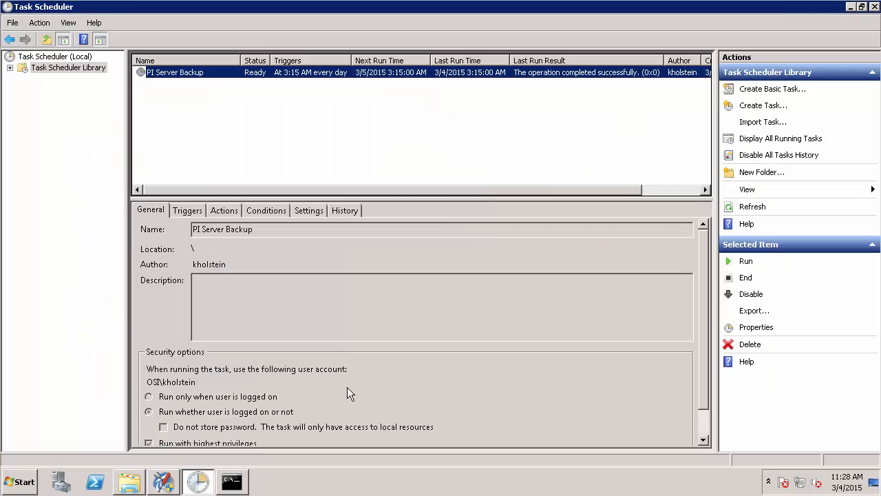
pyautogui.moveTo(400, 365)
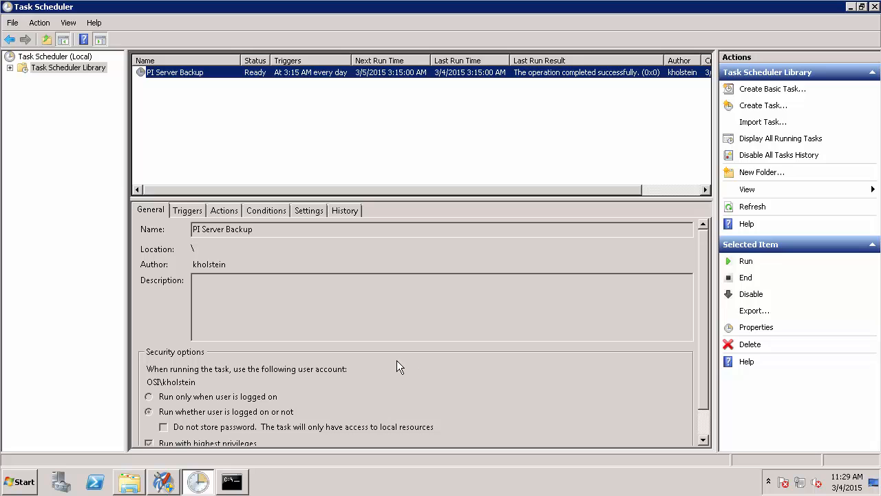
pyautogui.moveTo(749, 269)
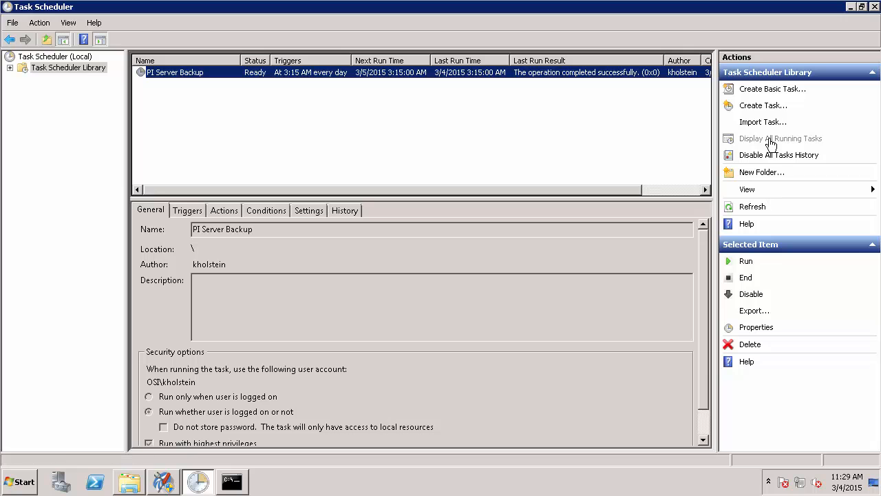
# Step: Refresh the running tasks list until PI Server Backup finishes, then close it
pyautogui.click(781, 138)
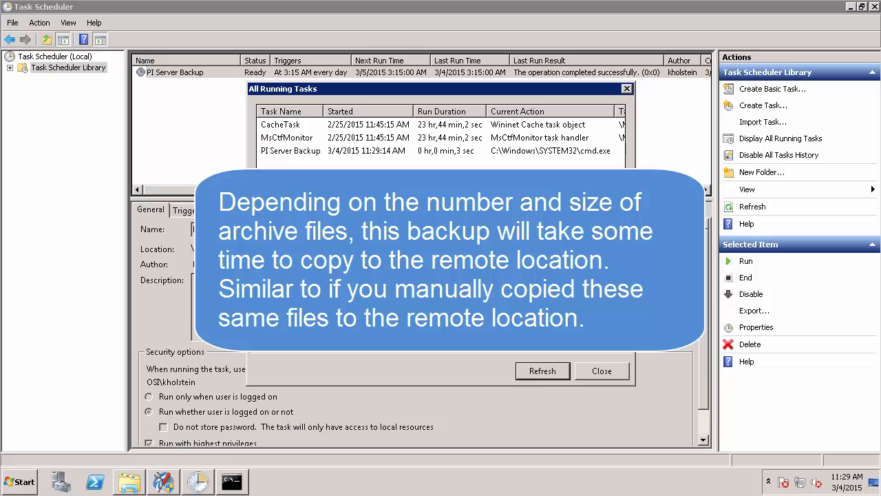
pyautogui.click(543, 370)
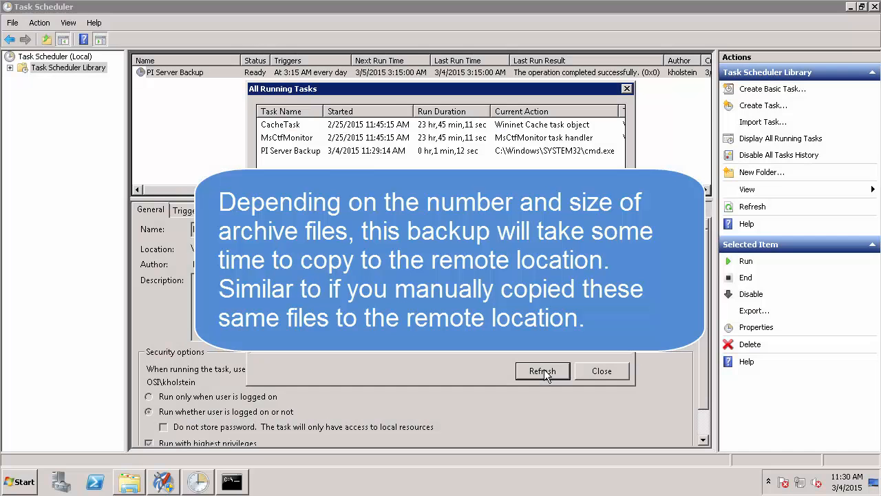
pyautogui.click(543, 372)
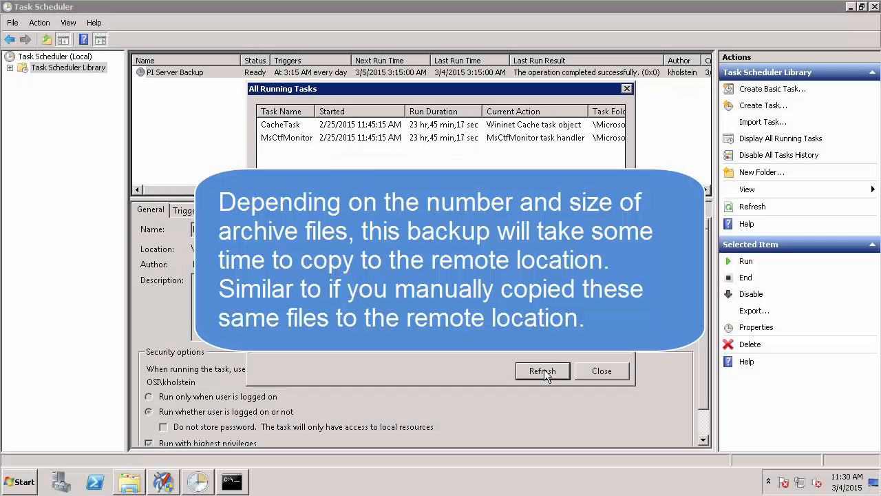
pyautogui.click(543, 371)
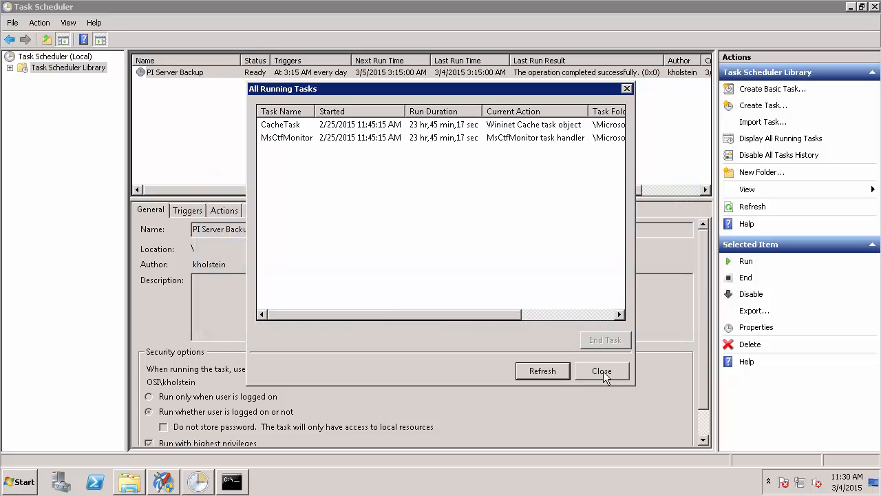
pyautogui.click(601, 372)
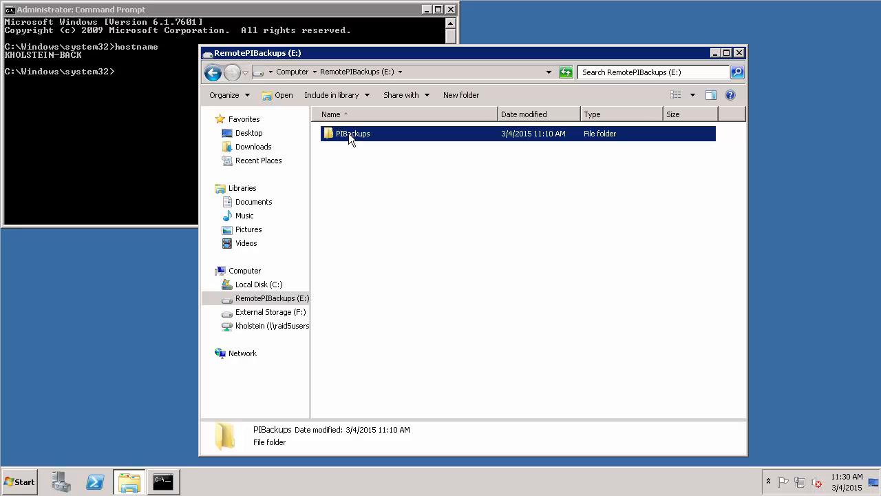
pyautogui.moveTo(353, 138)
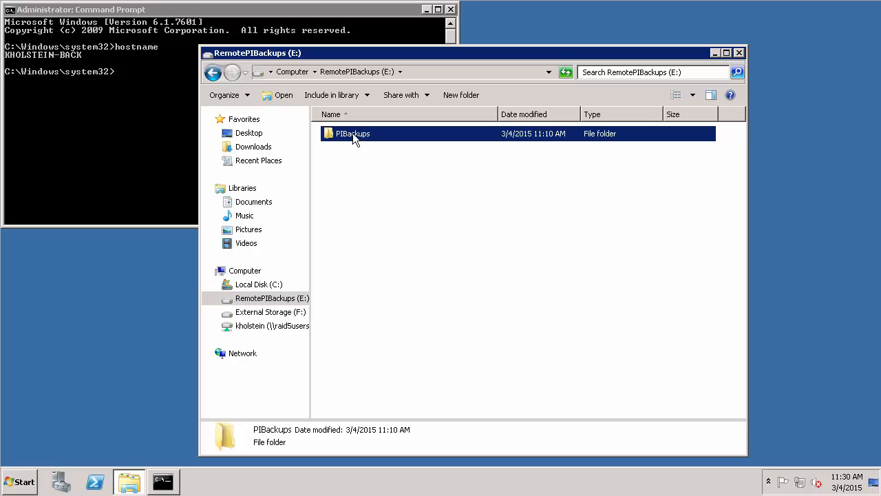
# Step: Browse PIBackups > KBH-PISRV > 2015-03-04 to view the copied backup files
pyautogui.doubleClick(353, 132)
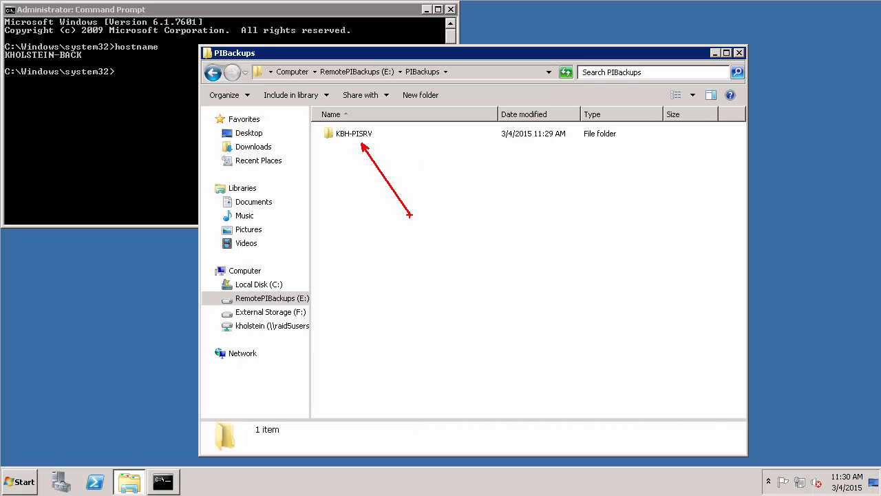
pyautogui.moveTo(390, 200)
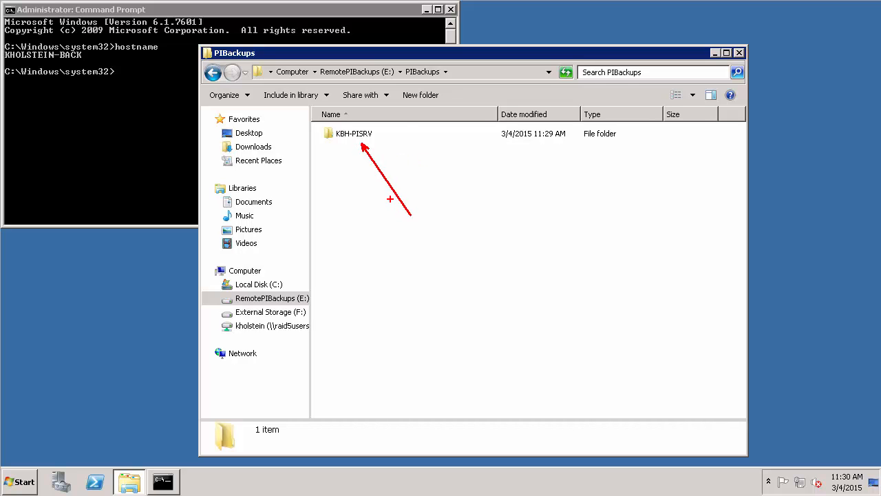
pyautogui.doubleClick(354, 132)
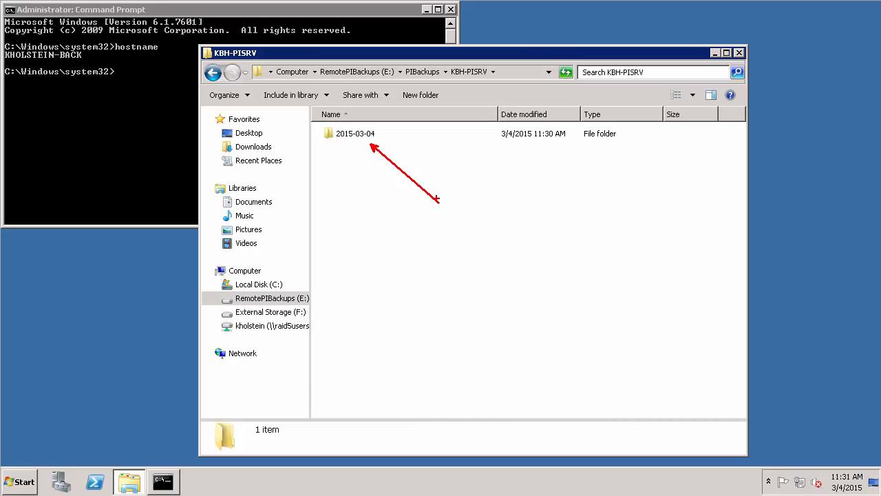
pyautogui.click(355, 132)
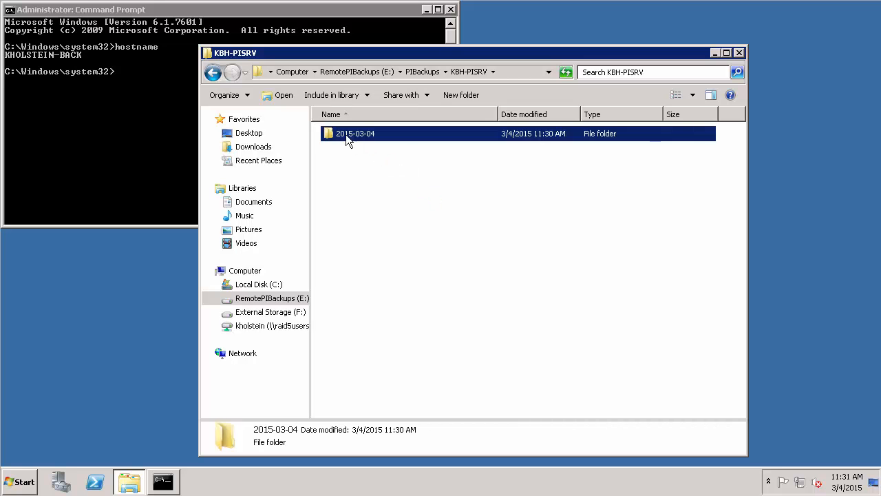
pyautogui.doubleClick(355, 132)
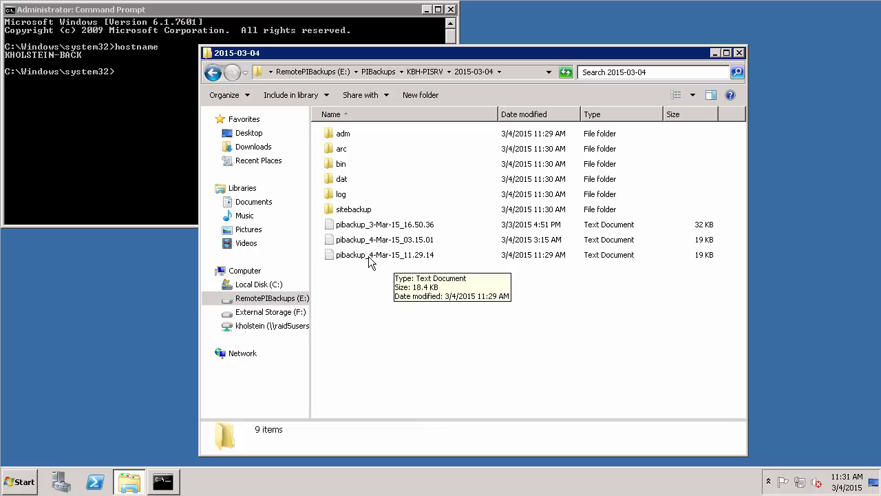
pyautogui.moveTo(347, 307)
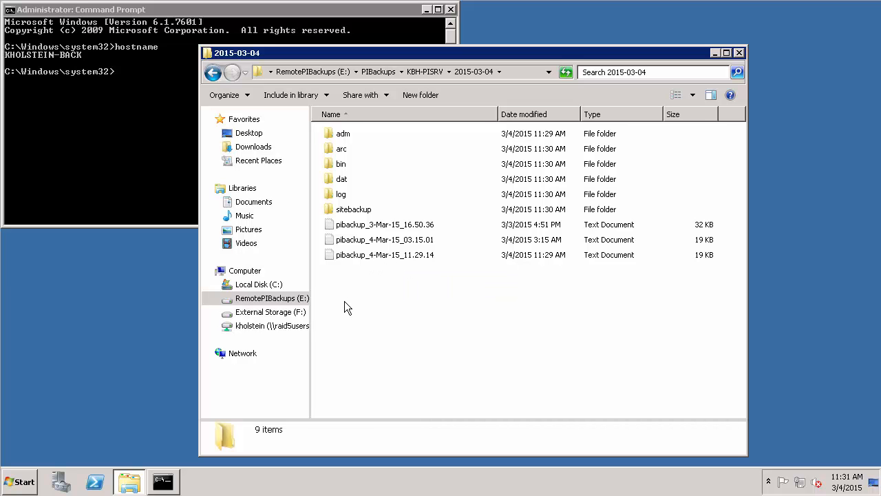